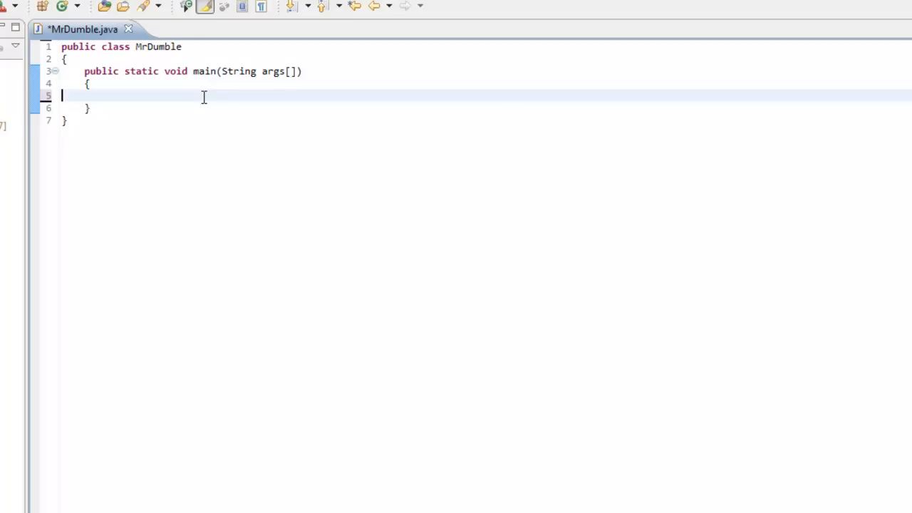
pyautogui.moveTo(174, 301)
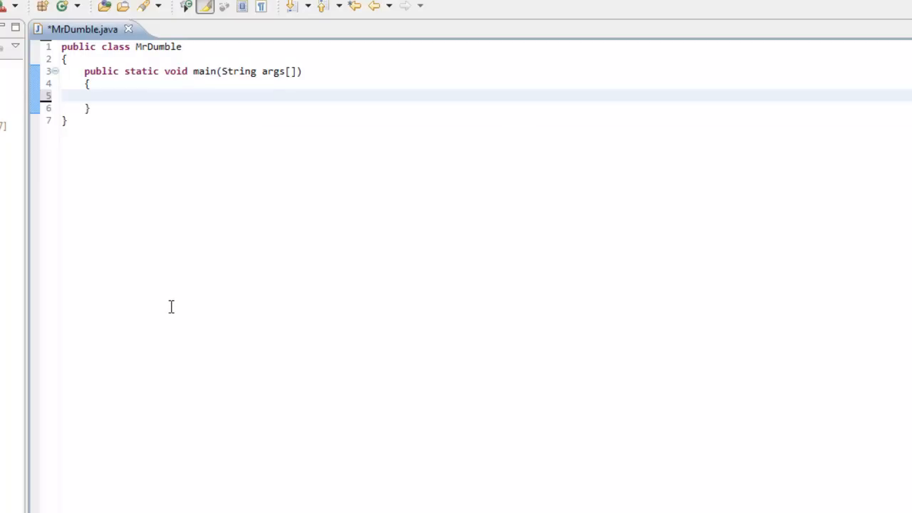
pyautogui.moveTo(239, 413)
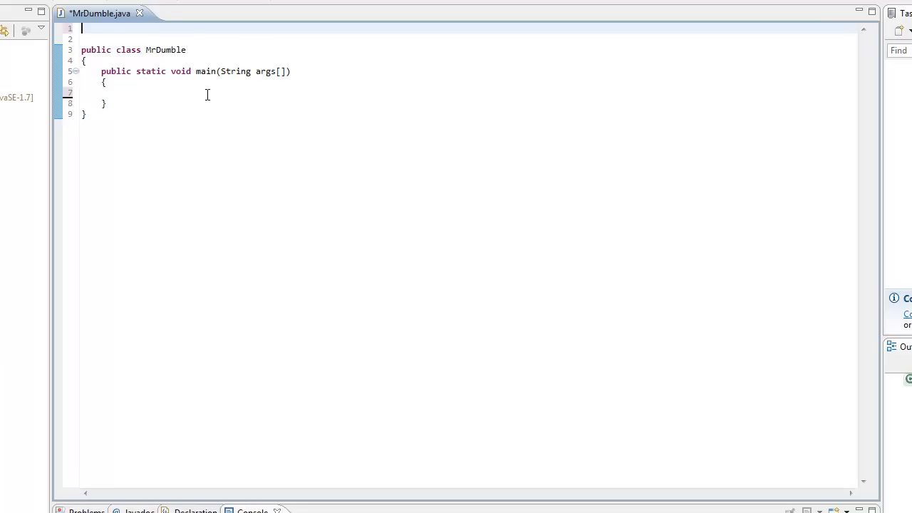
# Add 'import java.util.Scanner;' at the top of MrDumble.java.
pyautogui.write('import j')
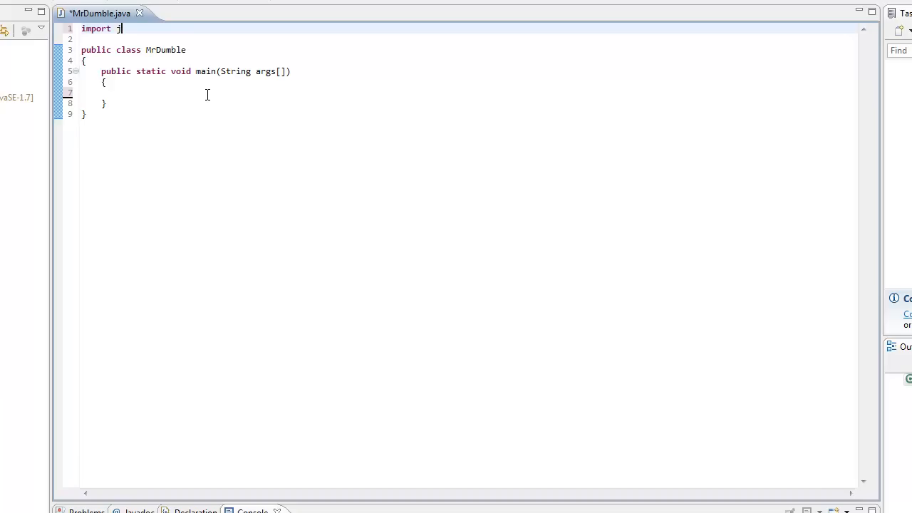
pyautogui.write('ava.util.Scan')
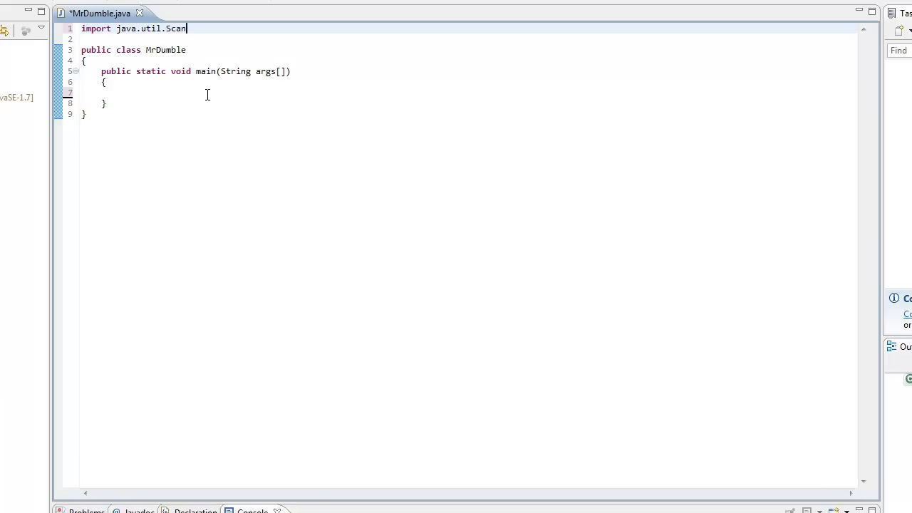
pyautogui.write('ner;')
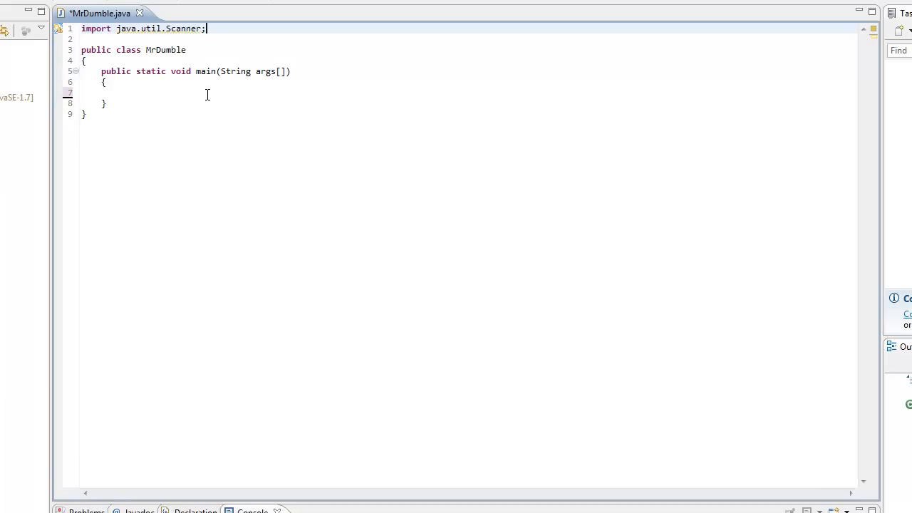
# Inside main, declare 'Scanner inputStuffs = new Scanner(System.in);' and start a new line.
pyautogui.tripleClick(143, 29)
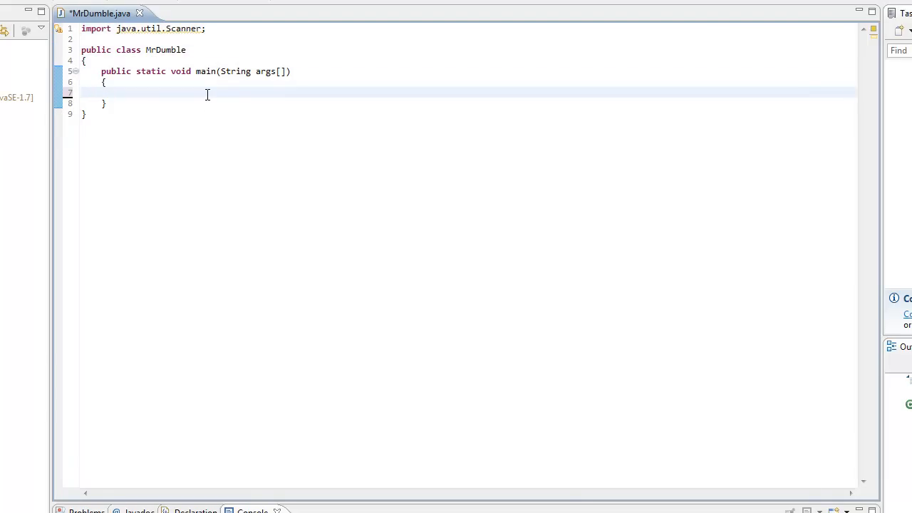
pyautogui.write('Scanner')
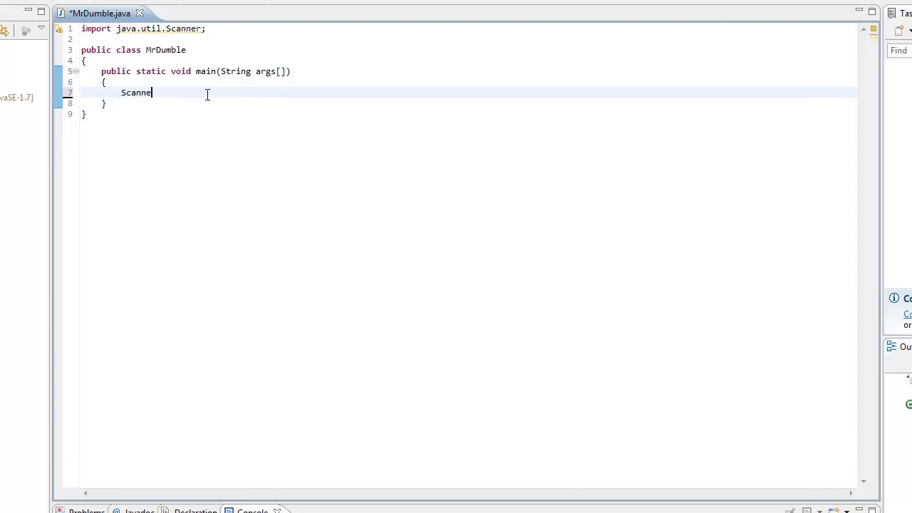
pyautogui.write('inputSt')
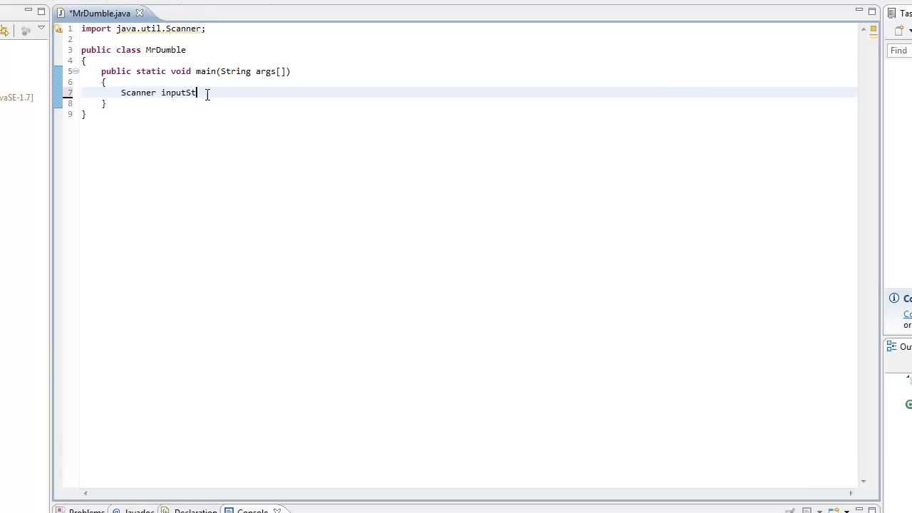
pyautogui.write('uffs =')
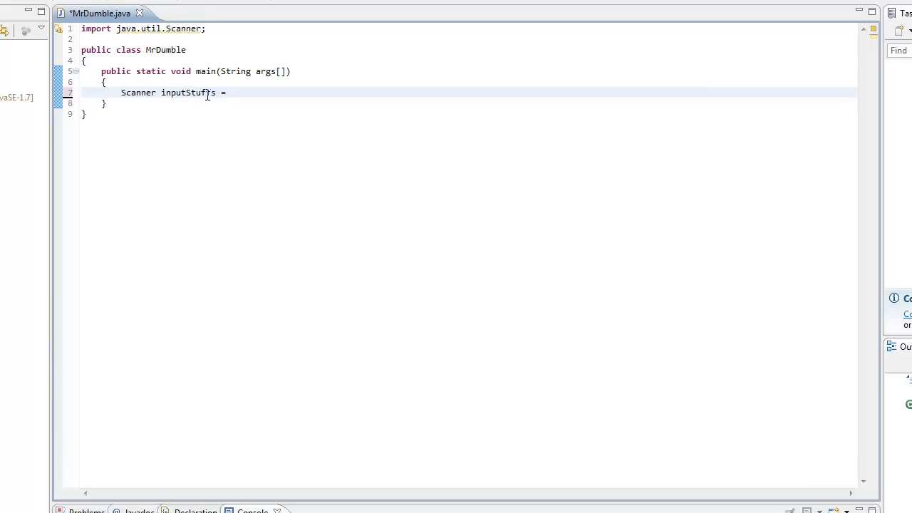
pyautogui.write('new Scan')
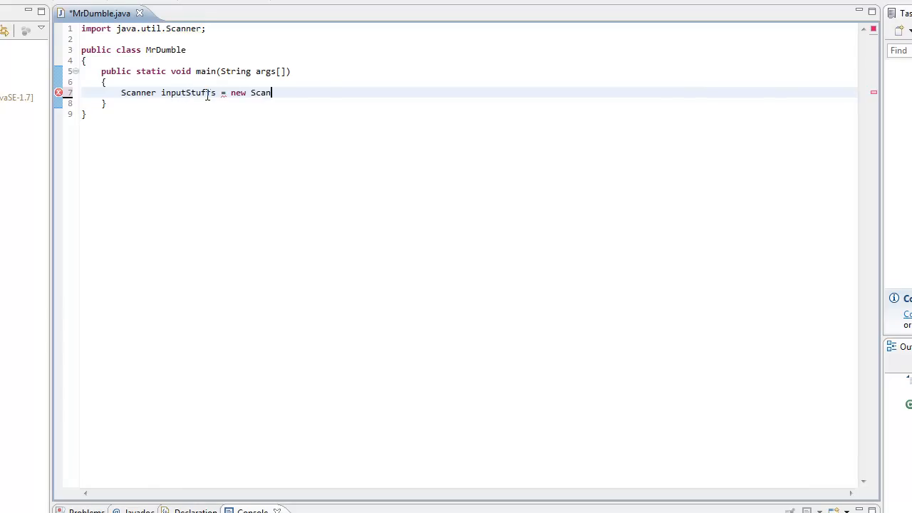
pyautogui.write('ner(System.in)')
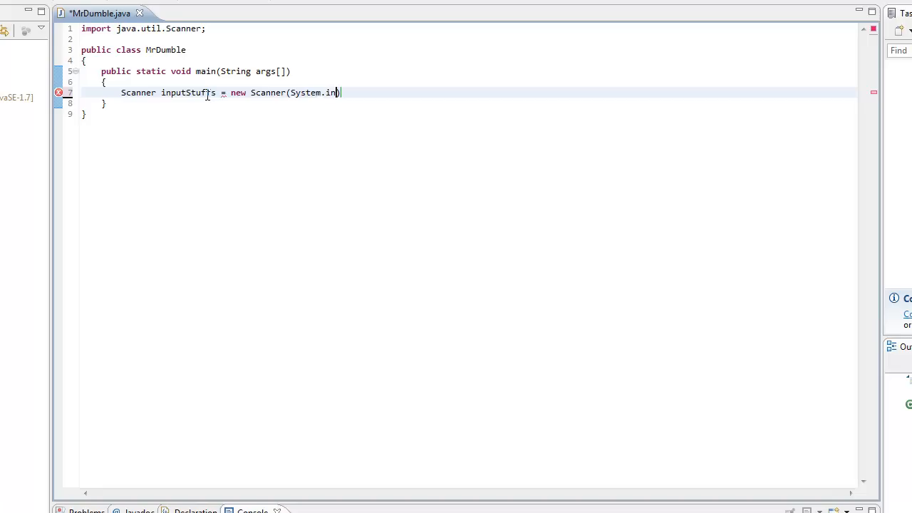
pyautogui.write(';')
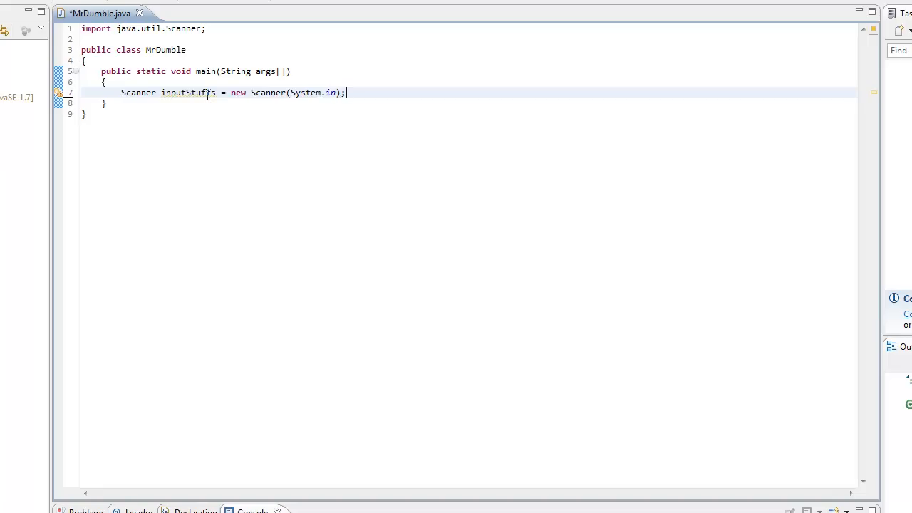
pyautogui.press('Return')
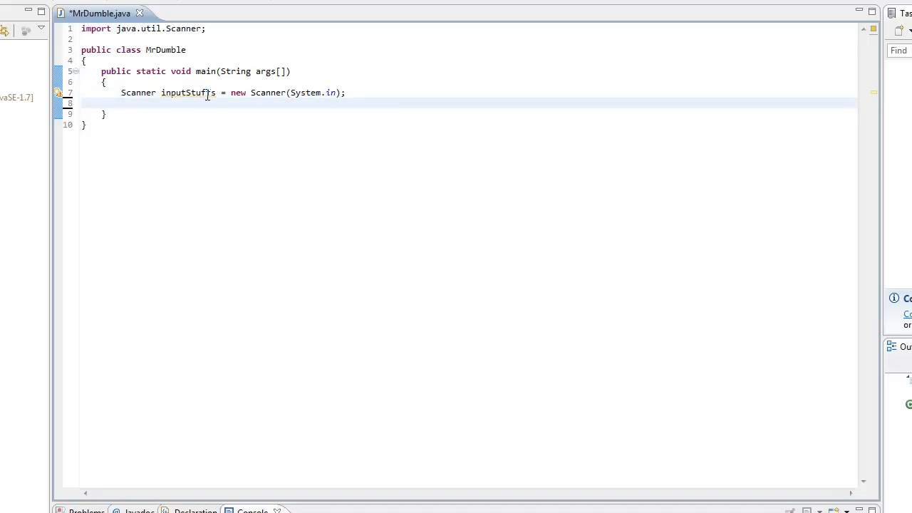
# Add System.out.println("How many hours did you sleep last night?"); followed by a blank line.
pyautogui.write('System.out.')
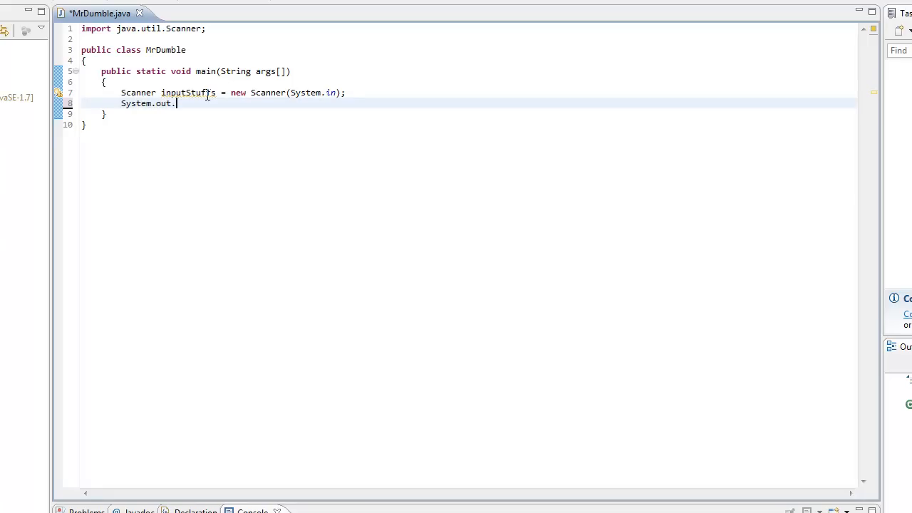
pyautogui.write('println()')
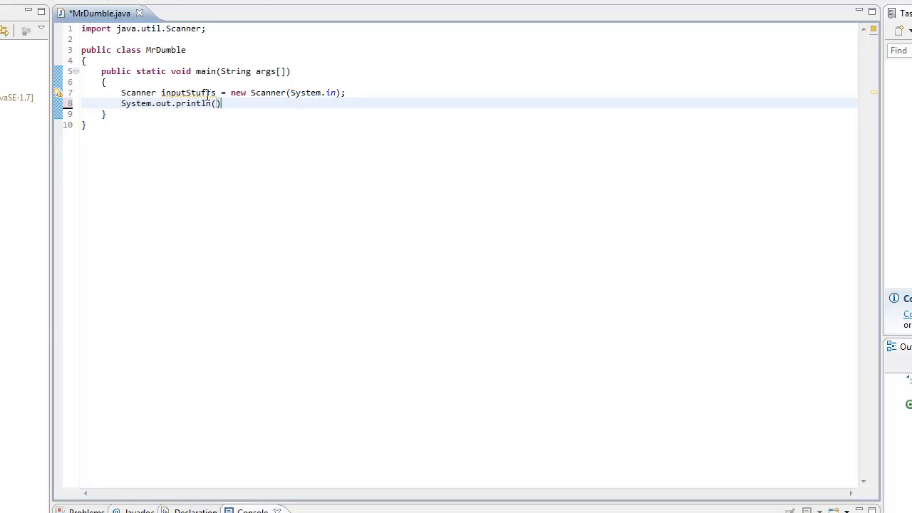
pyautogui.write('""')
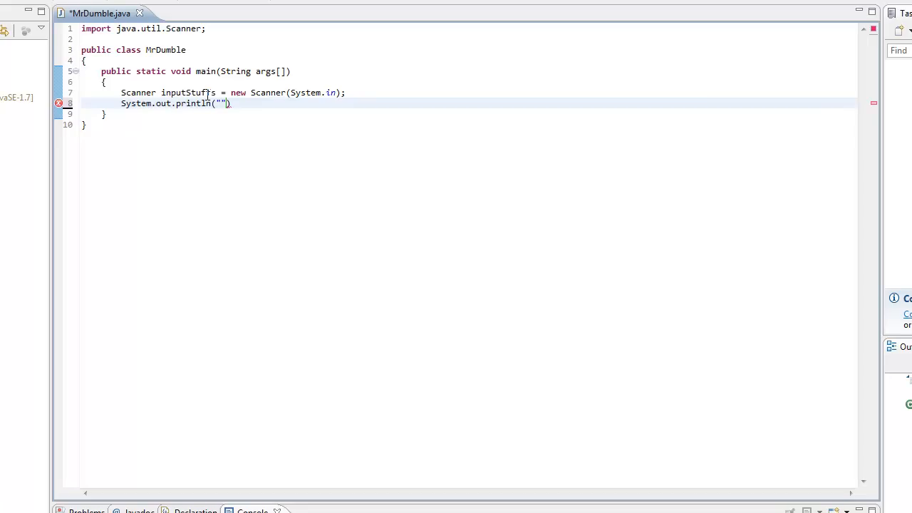
pyautogui.write('How many hours')
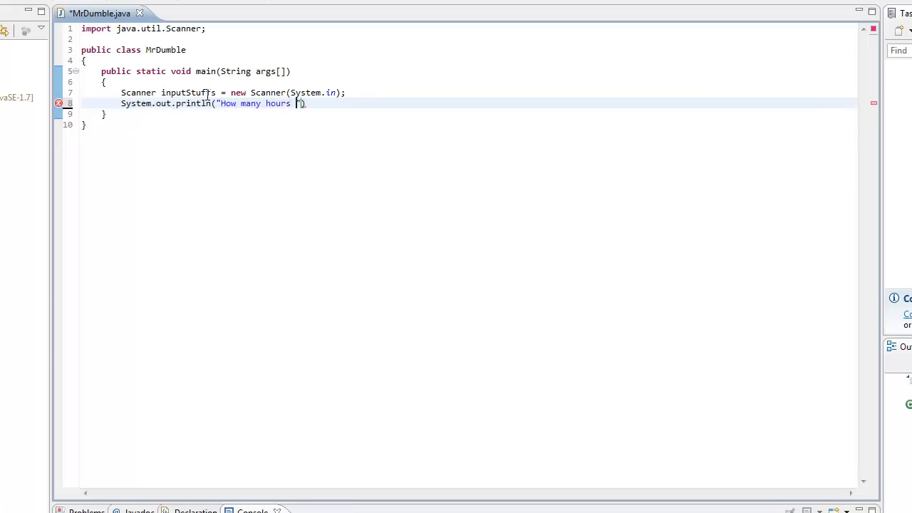
pyautogui.write('did you sleep las')
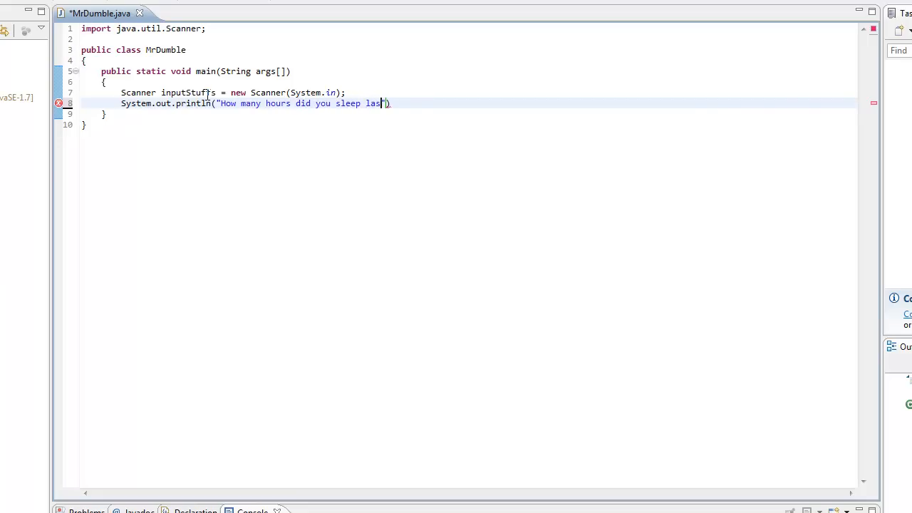
pyautogui.write('t night?")')
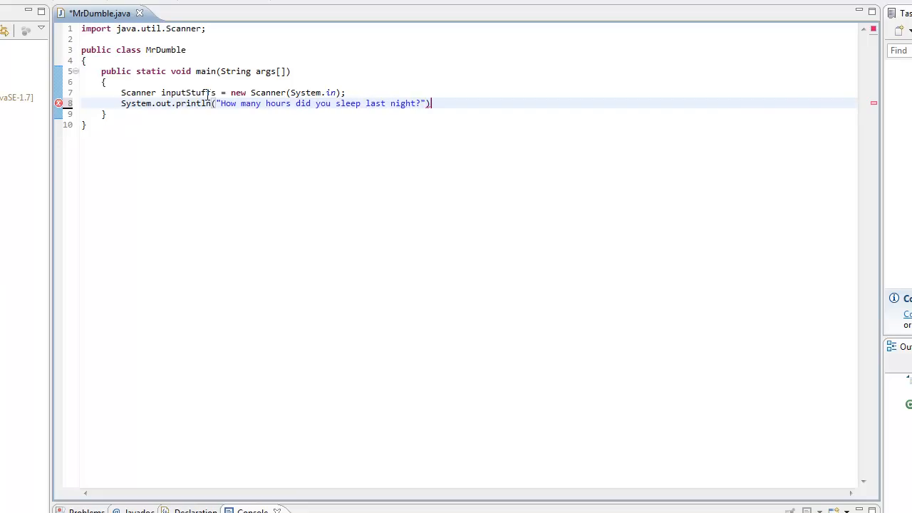
pyautogui.write(';')
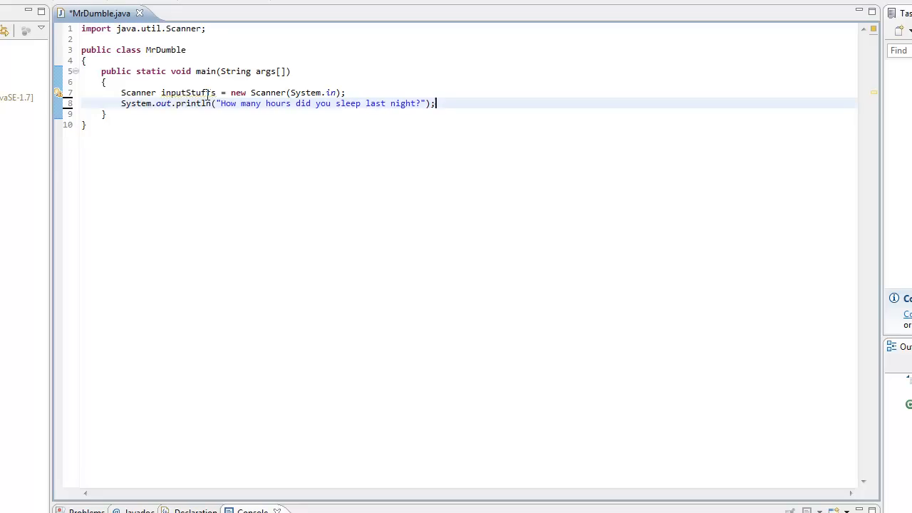
pyautogui.press('Return')
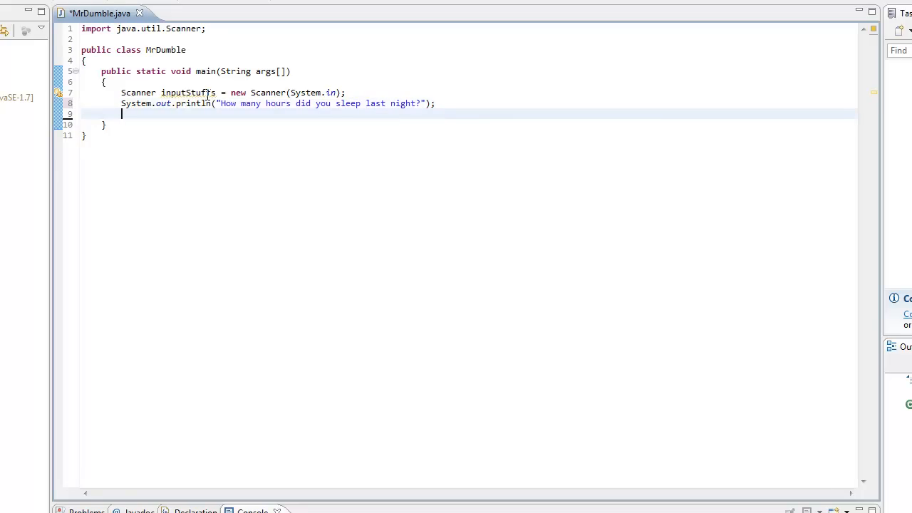
pyautogui.press('Return')
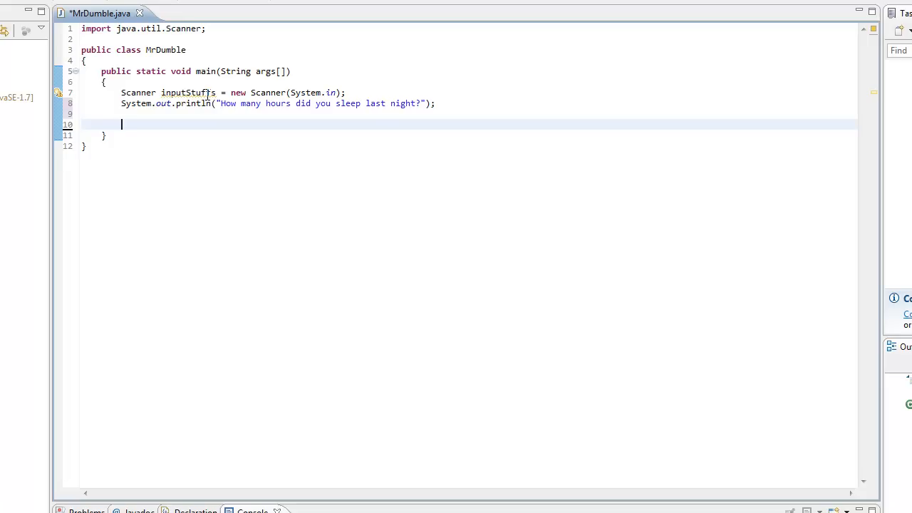
# Type 'int hours = inputStuffs.nextInt();' on line 10.
pyautogui.write('int hour')
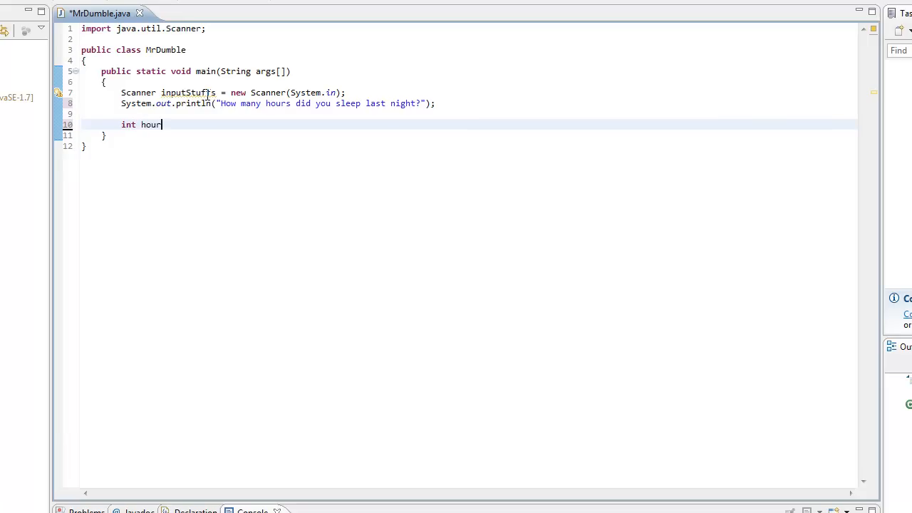
pyautogui.write('s')
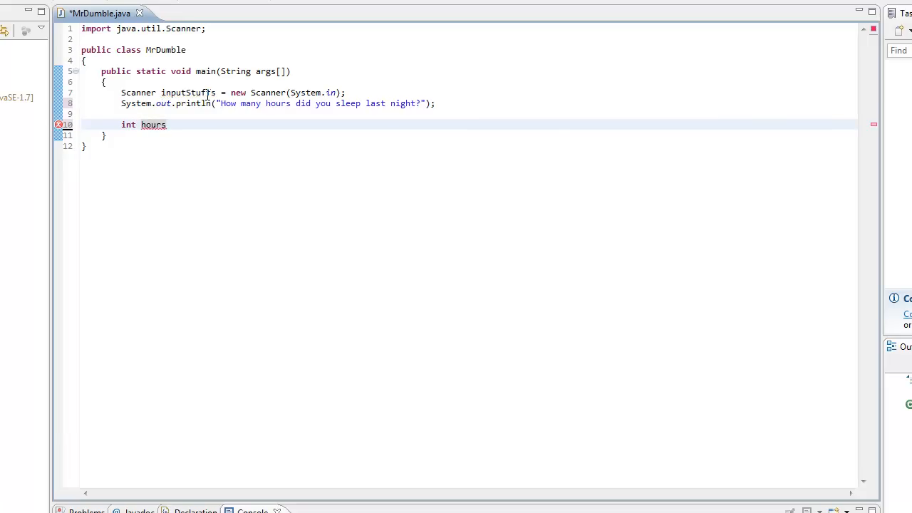
pyautogui.write('= inputStu')
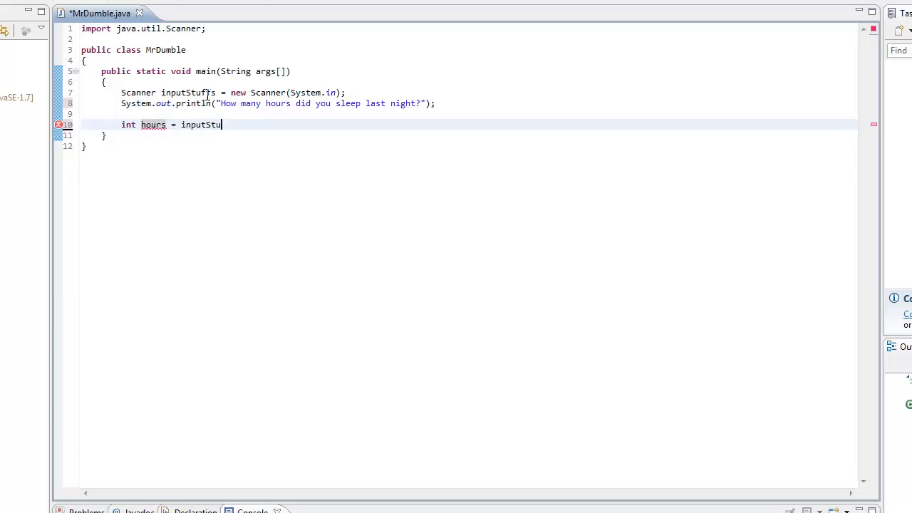
pyautogui.write('ffs.nextInt()')
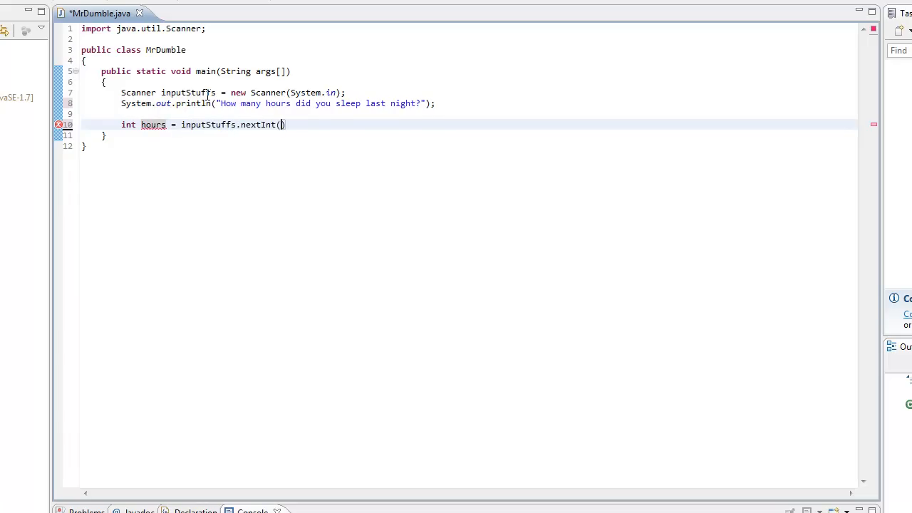
pyautogui.write(';')
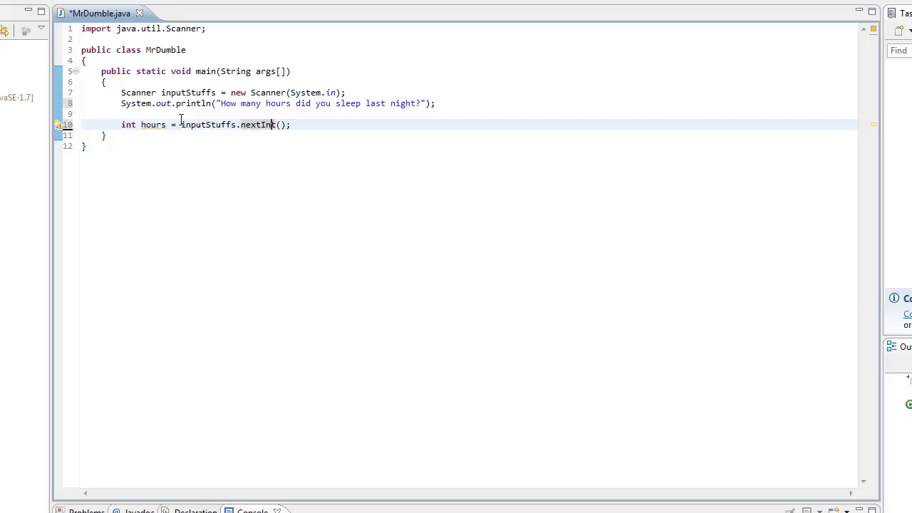
# Retype the int keyword, highlight nextInt, and remove blank line 9.
pyautogui.doubleClick(129, 125)
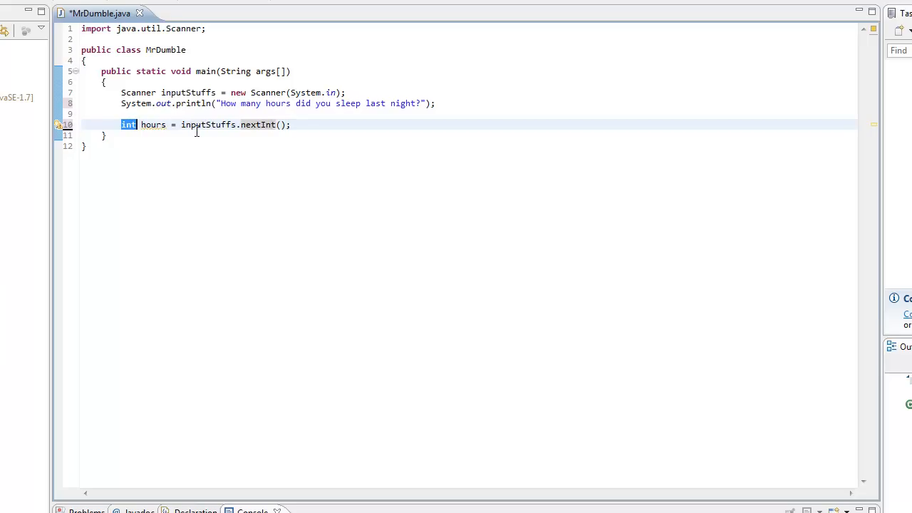
pyautogui.press('Delete')
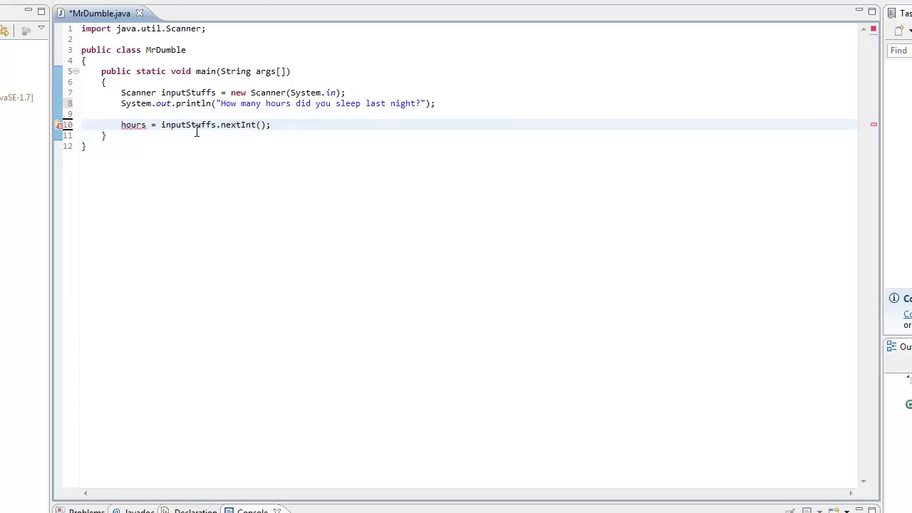
pyautogui.write('int')
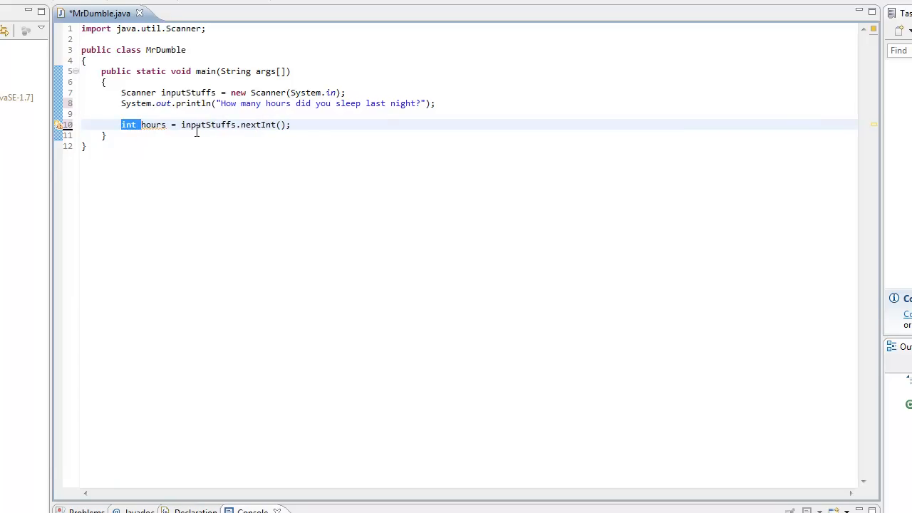
pyautogui.click(141, 124)
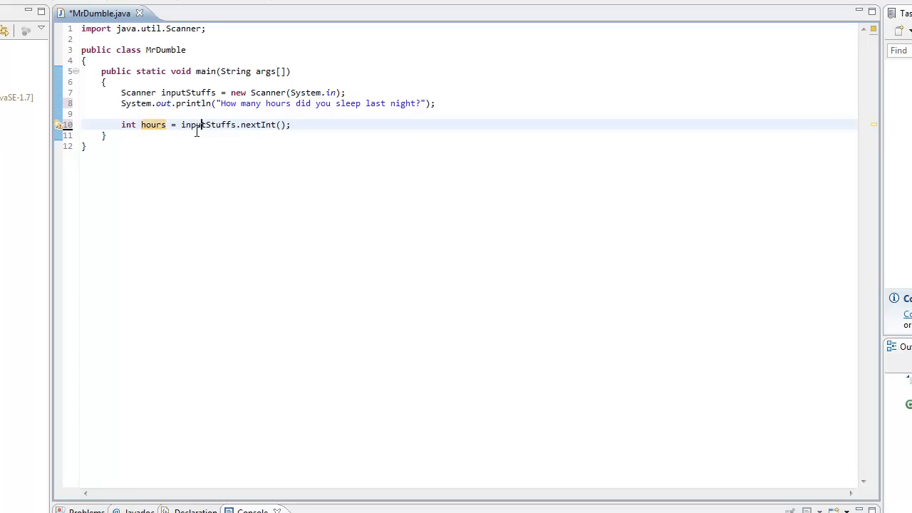
pyautogui.doubleClick(253, 125)
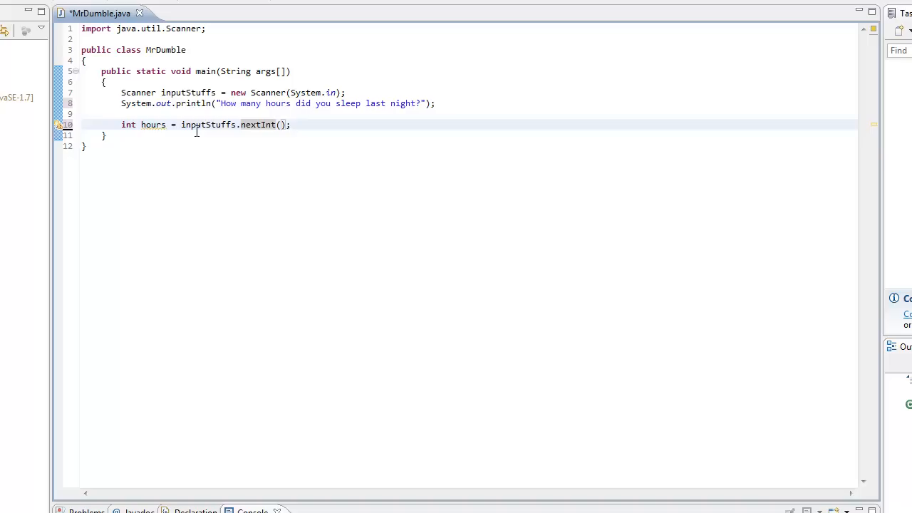
pyautogui.click(121, 114)
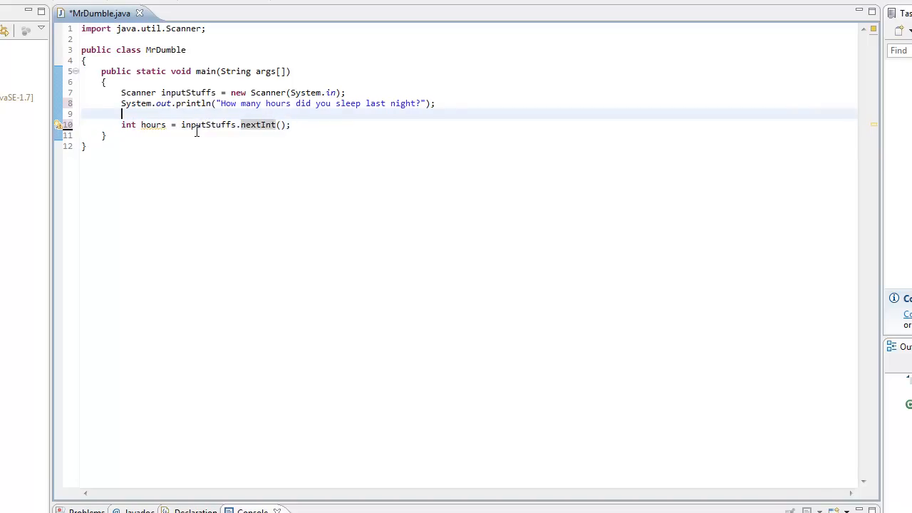
pyautogui.press('Backspace')
pyautogui.write('t')
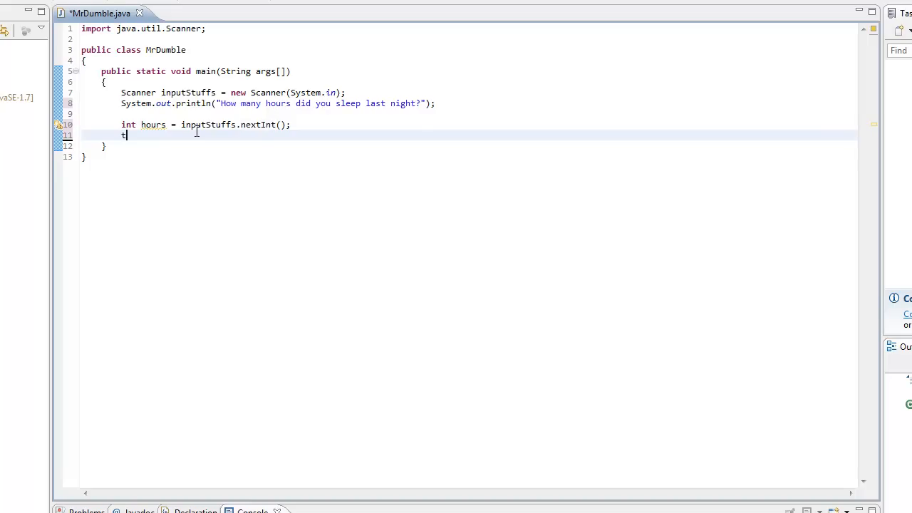
# Add the call 'theNews(hours);' in main and highlight the hours argument.
pyautogui.write('he')
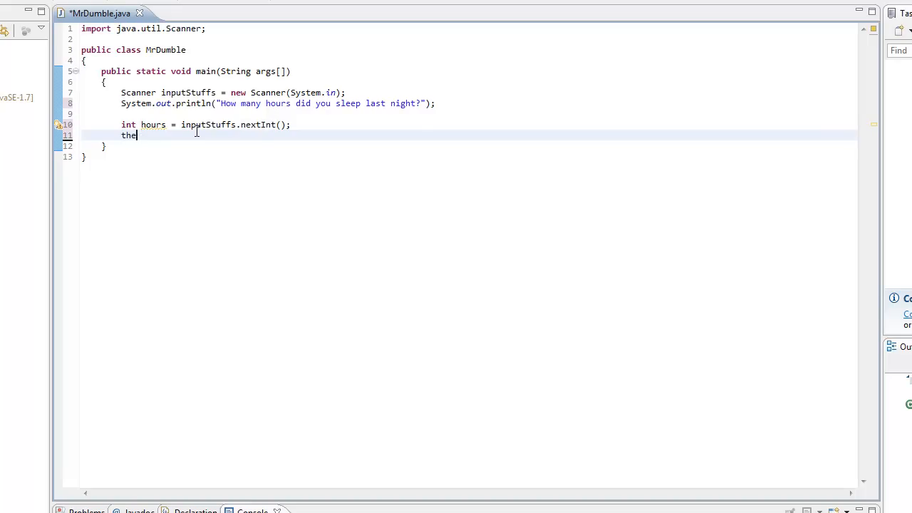
pyautogui.write('News(hours)')
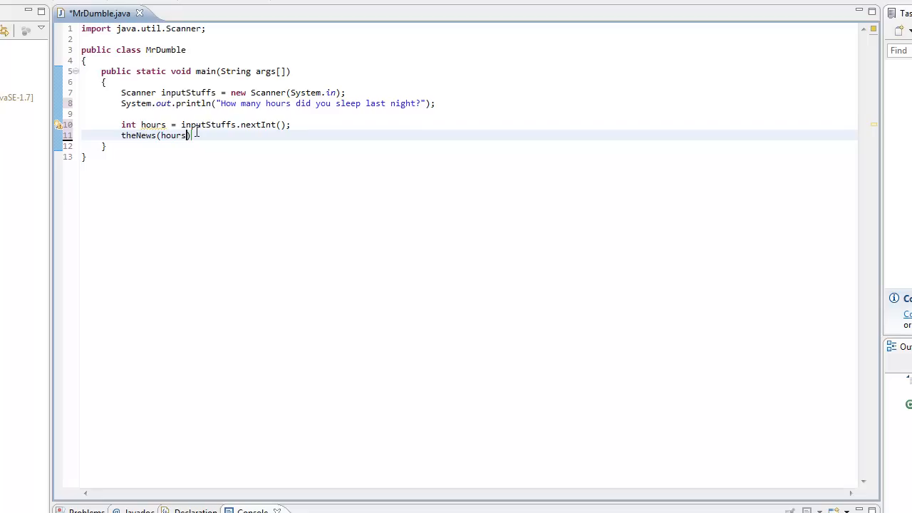
pyautogui.write(';')
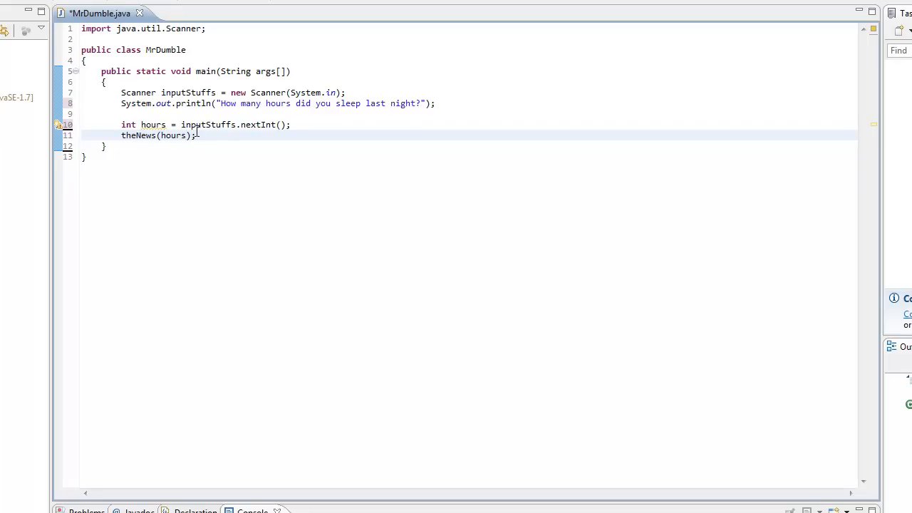
pyautogui.doubleClick(146, 135)
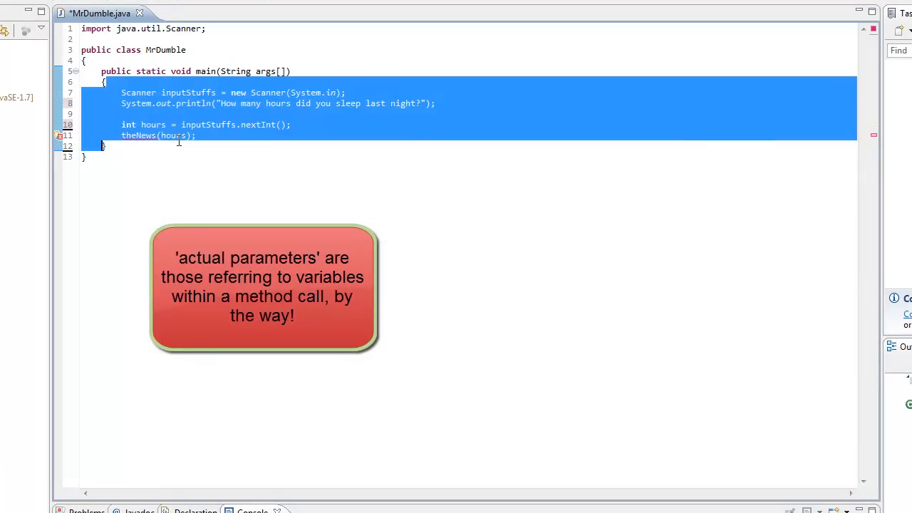
pyautogui.doubleClick(173, 135)
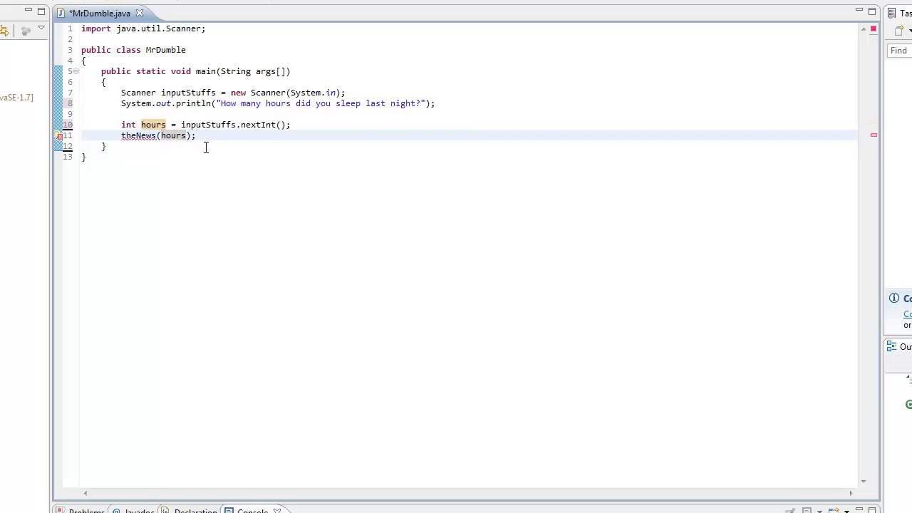
# Below main, type the 'public static void theNews(int hours)' header with an opening brace.
pyautogui.click(186, 155)
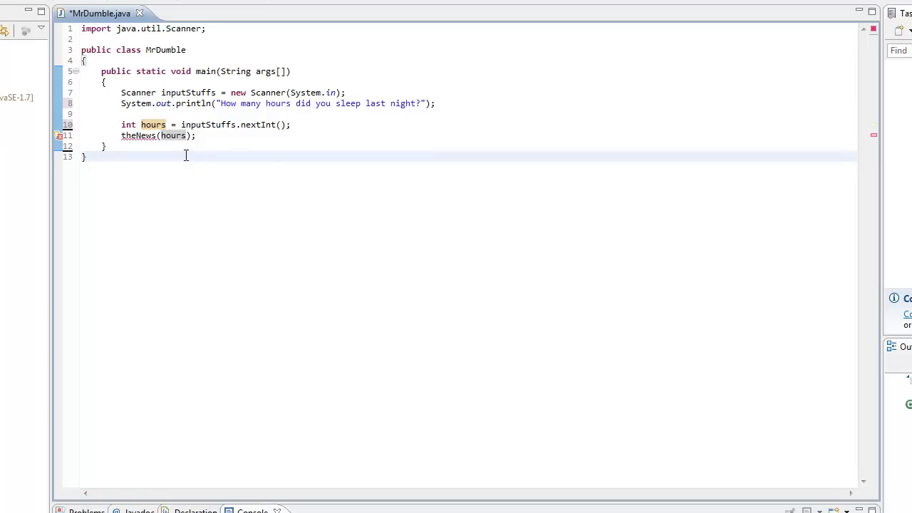
pyautogui.press('Return')
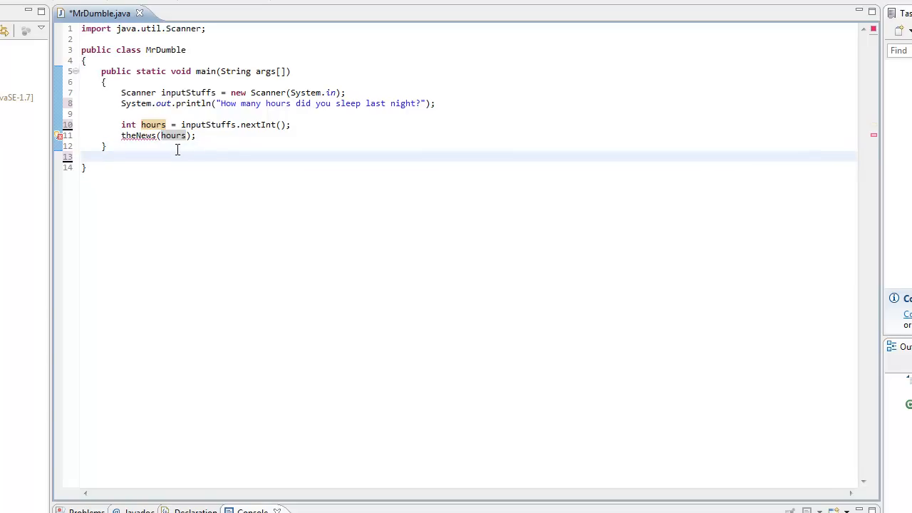
pyautogui.write('pub')
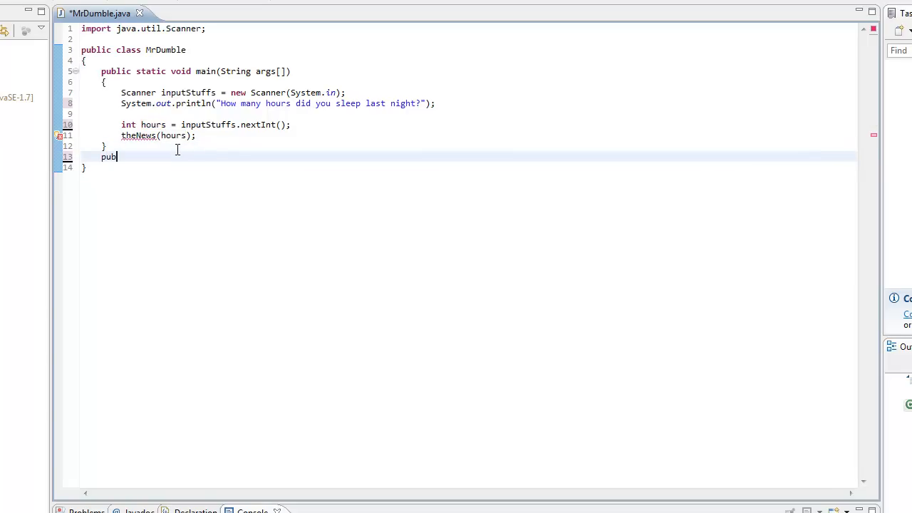
pyautogui.write('lic stati')
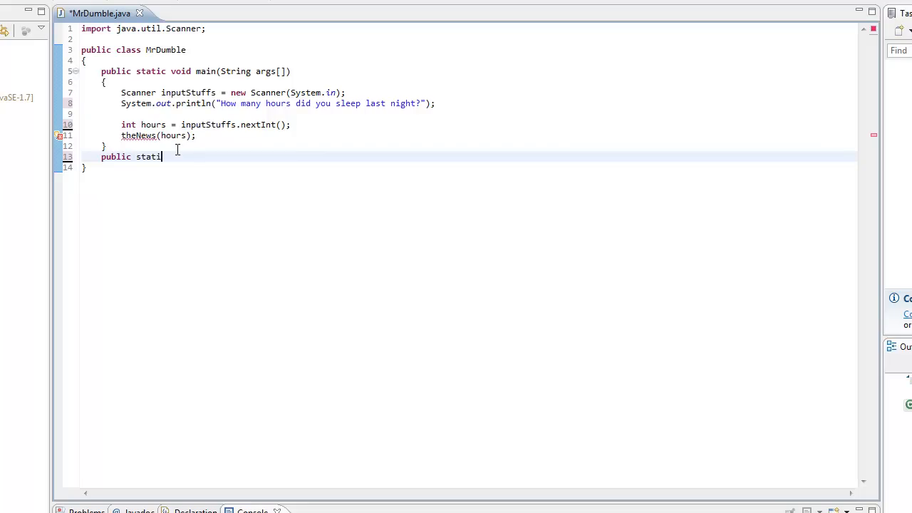
pyautogui.write('void')
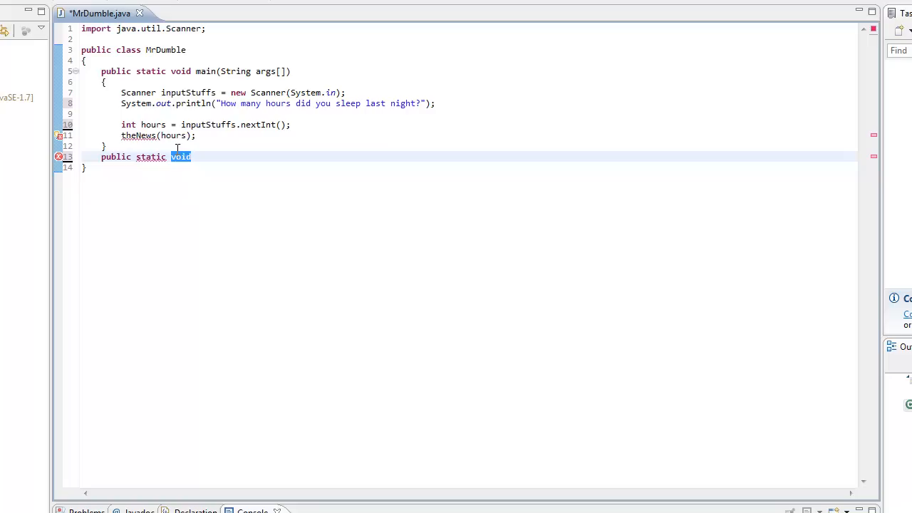
pyautogui.click(178, 146)
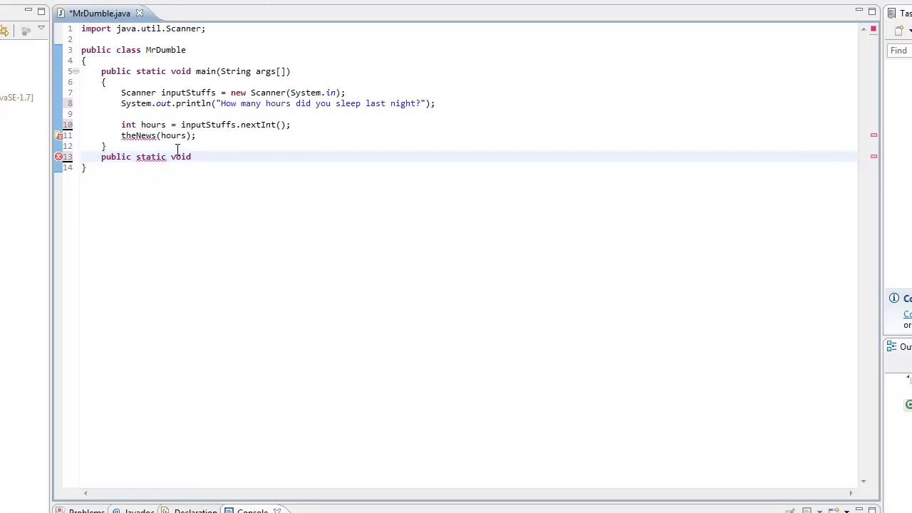
pyautogui.write('theNe')
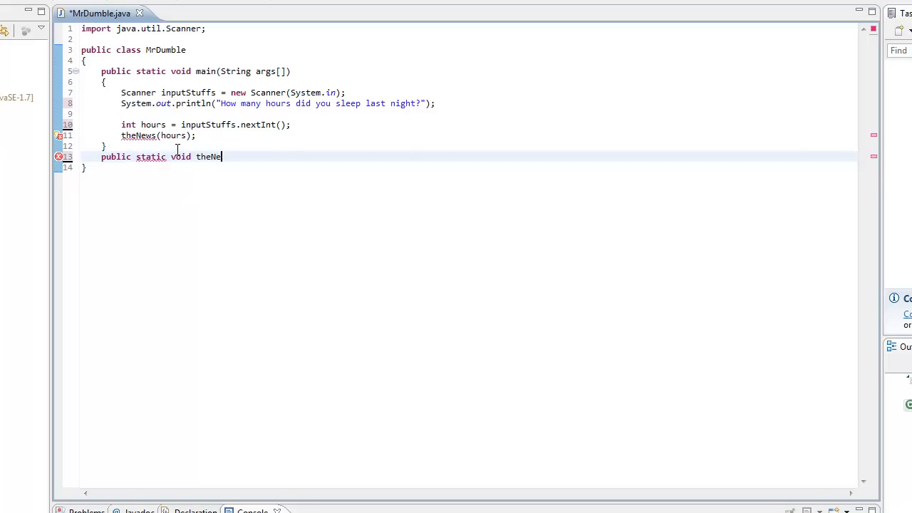
pyautogui.write('ws()')
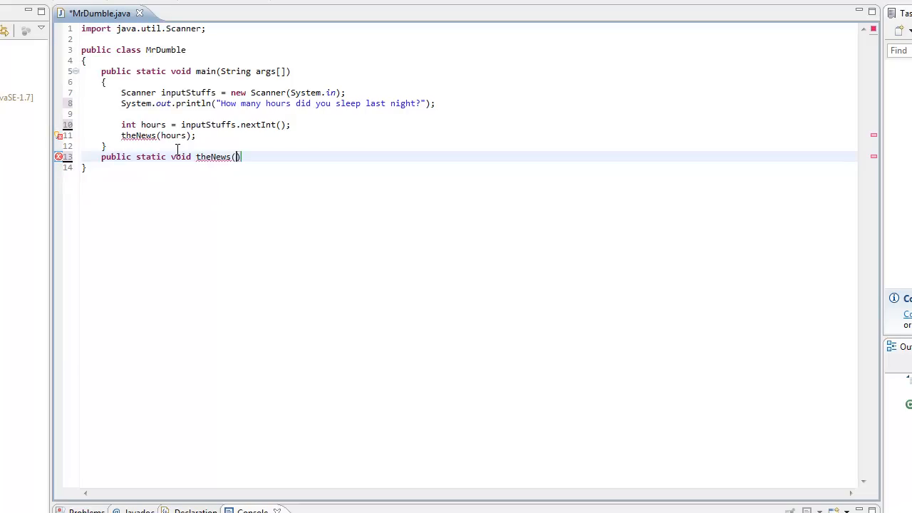
pyautogui.write('int hours')
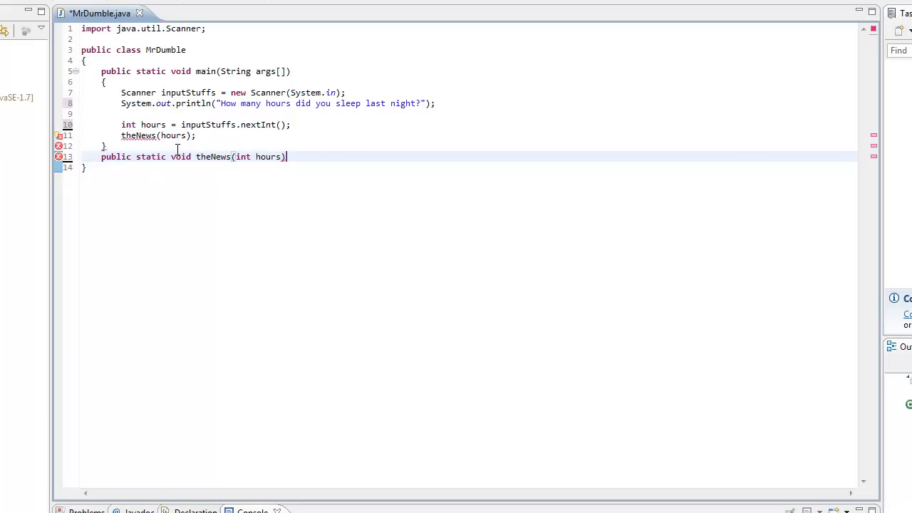
pyautogui.write('{')
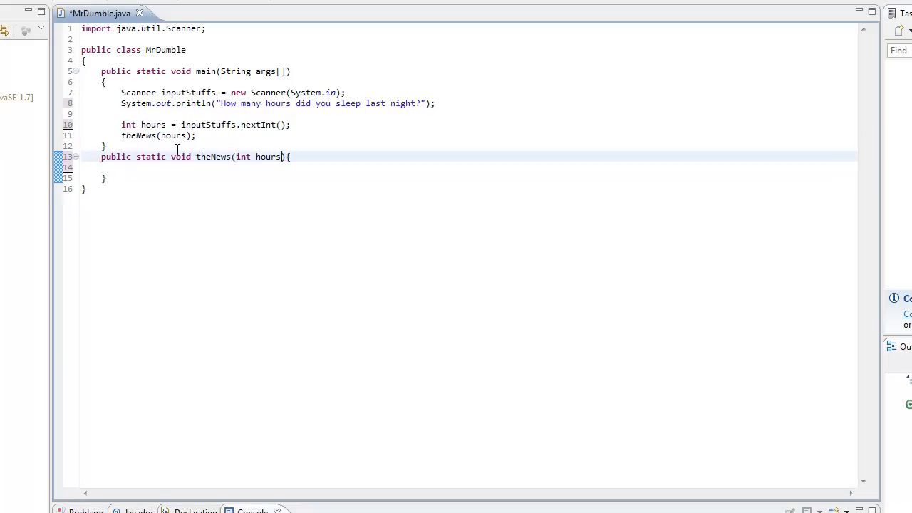
pyautogui.doubleClick(259, 157)
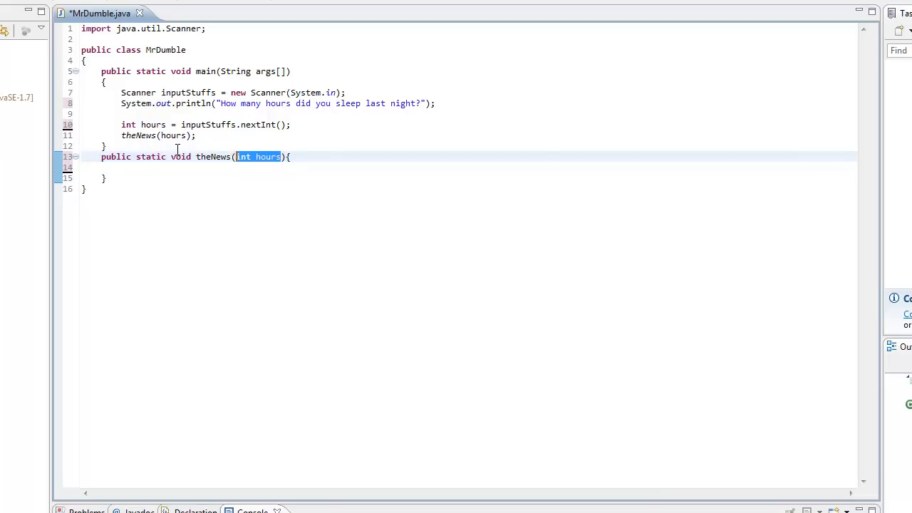
pyautogui.click(281, 157)
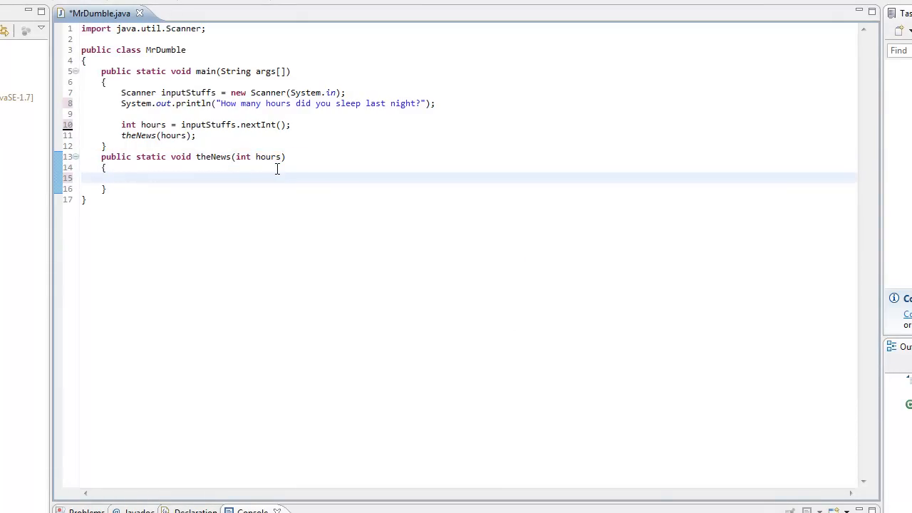
# Fill theNews with System.out.print("You slept " + hours + " hours.");.
pyautogui.write('System.')
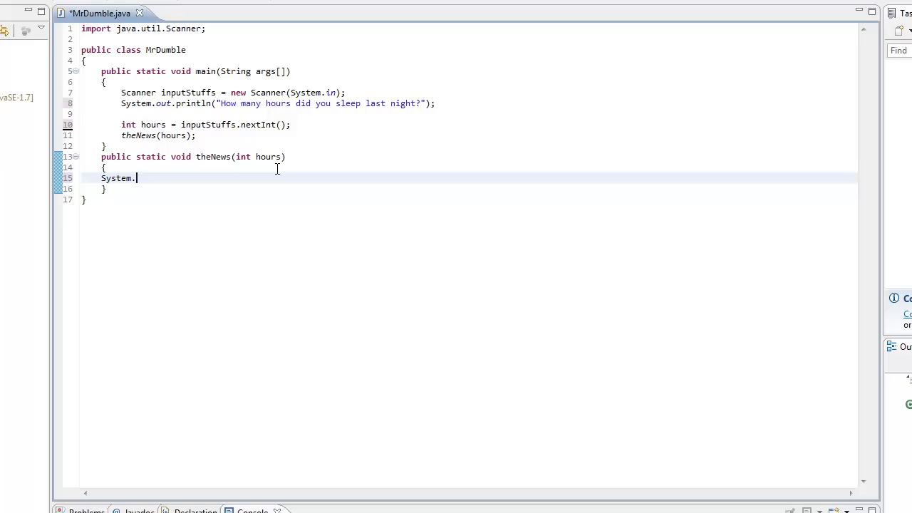
pyautogui.write('out.print()')
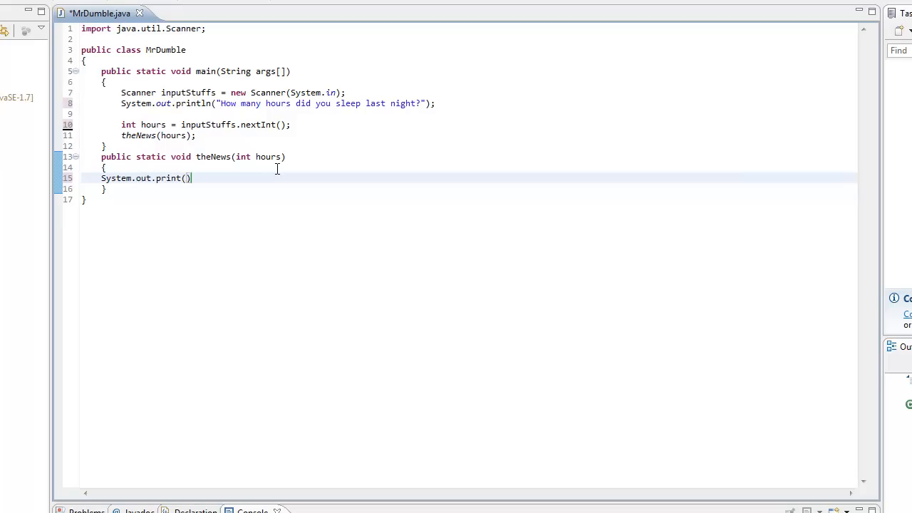
pyautogui.write('"You"')
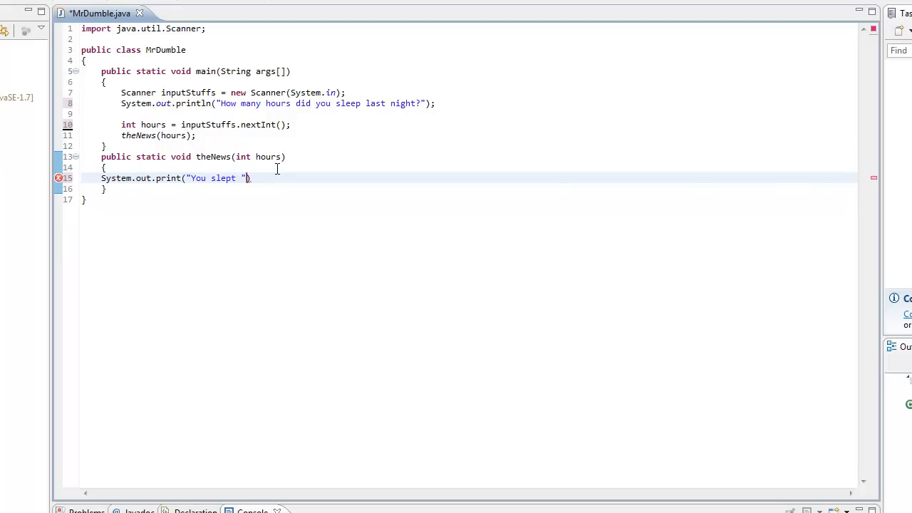
pyautogui.write('+ hours')
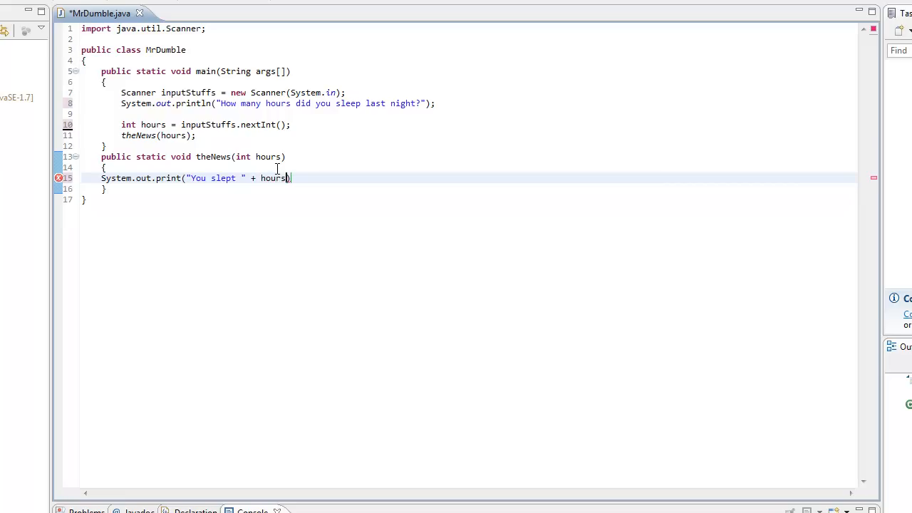
pyautogui.write('+ " "')
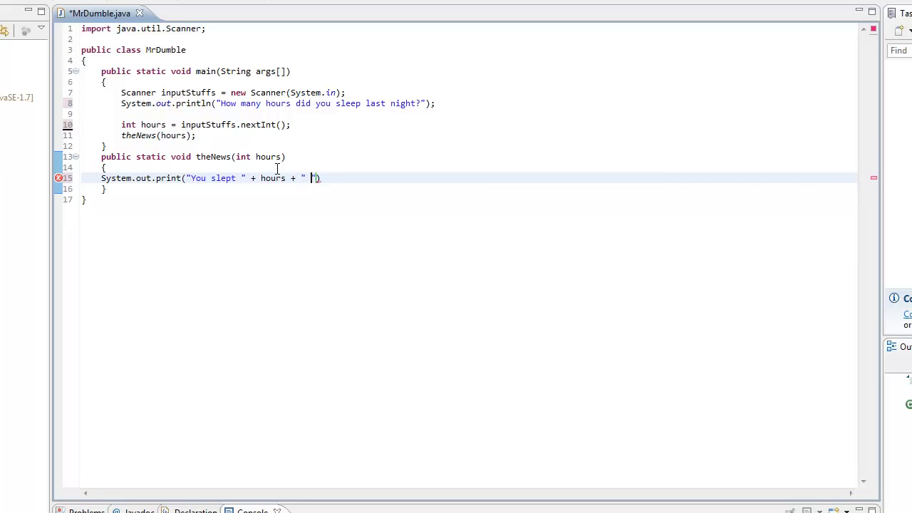
pyautogui.write('hours".')
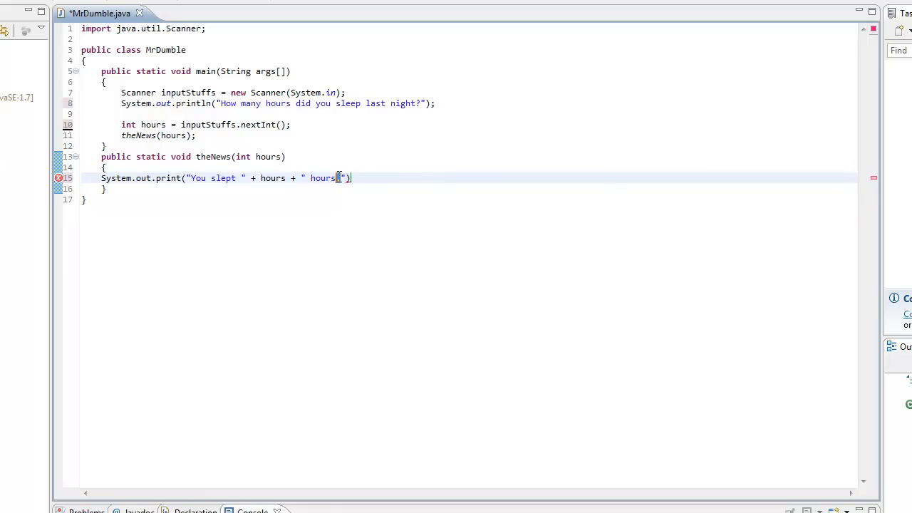
pyautogui.write('.')
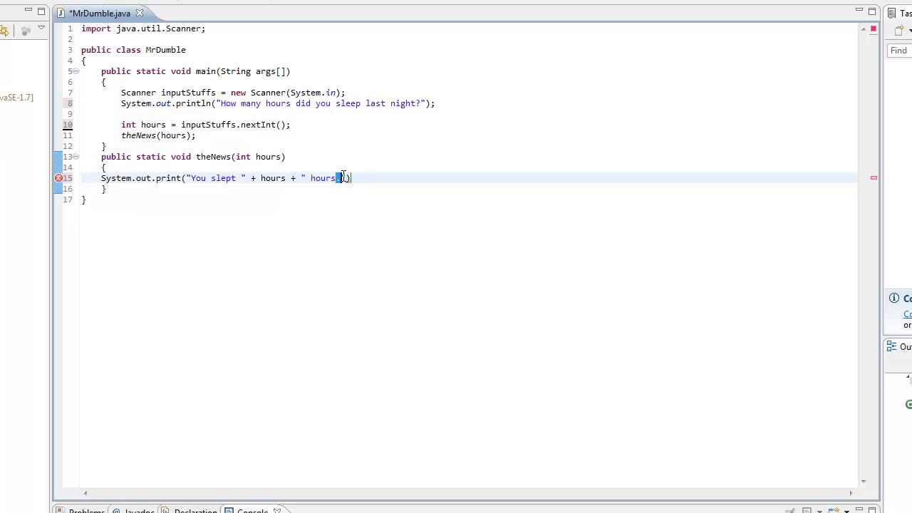
pyautogui.write('."')
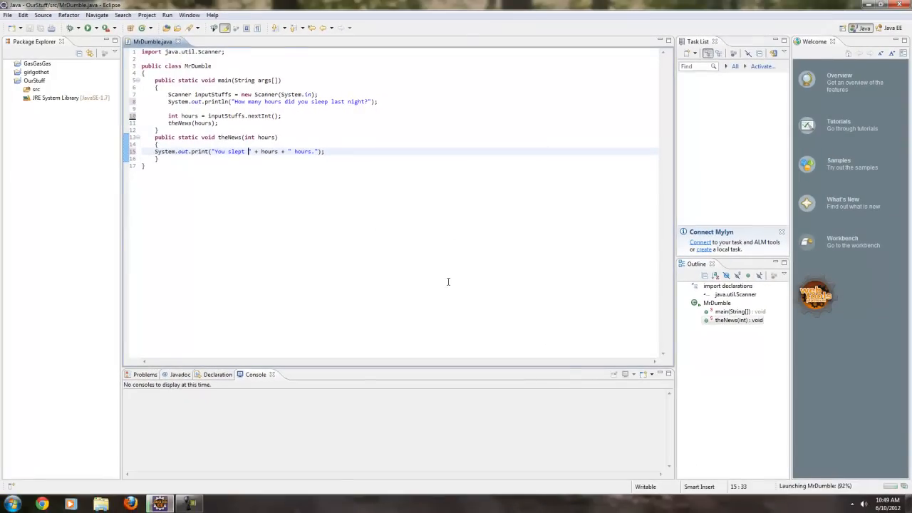
# Run MrDumble and enter 27 as the hours slept.
pyautogui.click(88, 28)
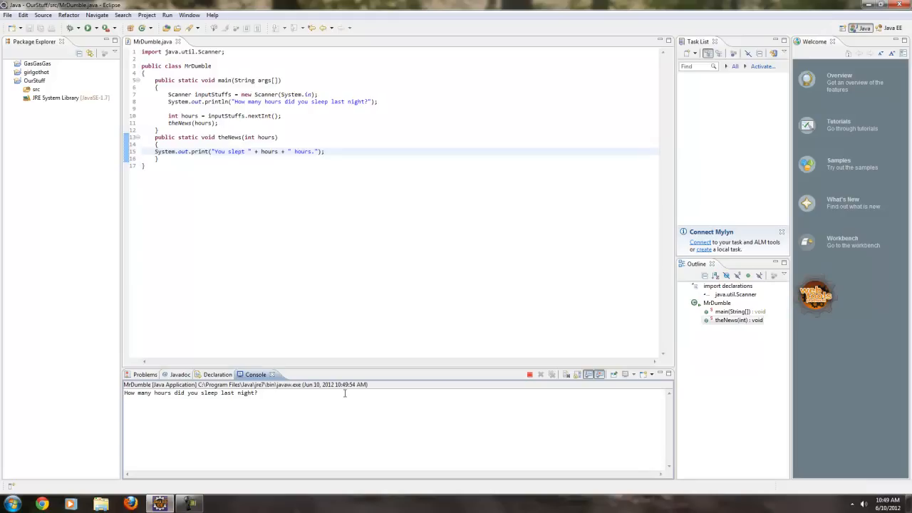
pyautogui.write('27')
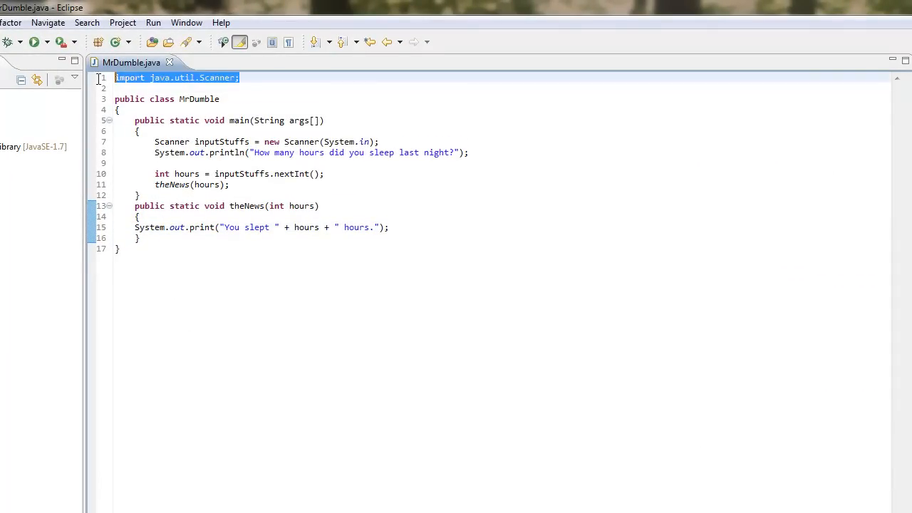
pyautogui.click(206, 99)
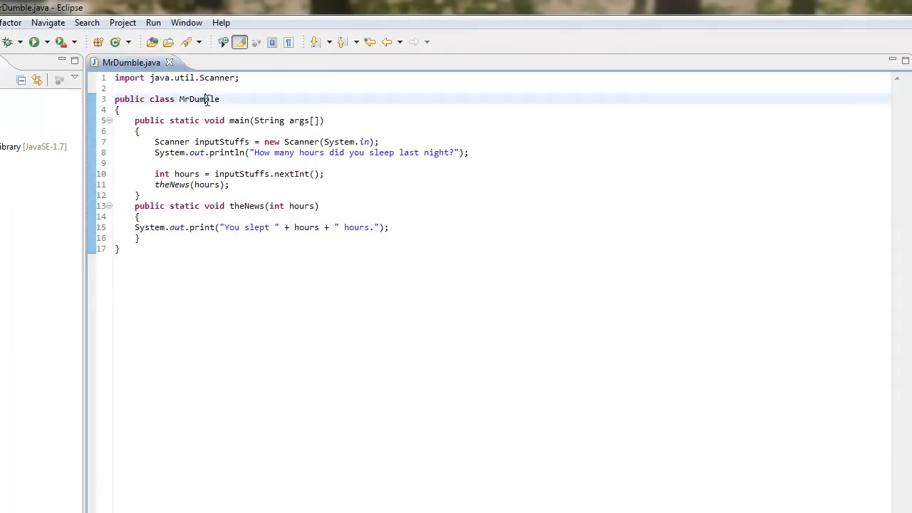
pyautogui.click(162, 141)
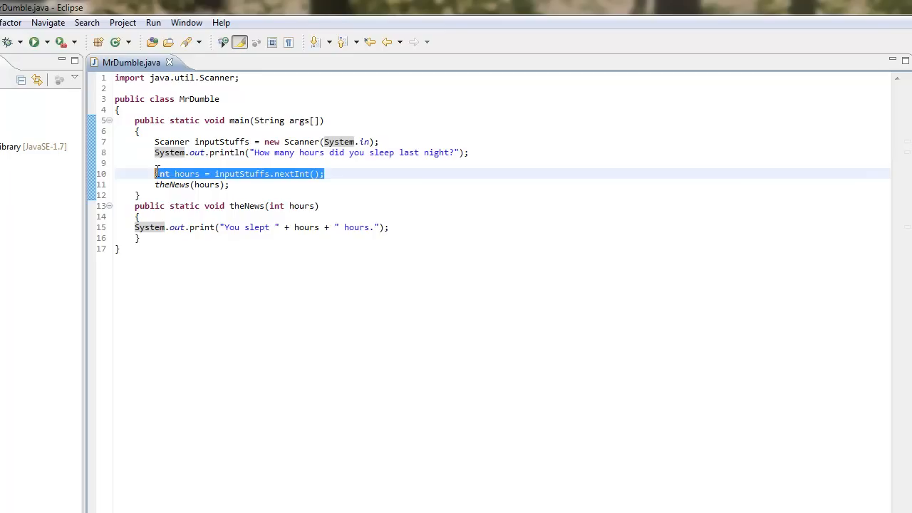
pyautogui.doubleClick(186, 174)
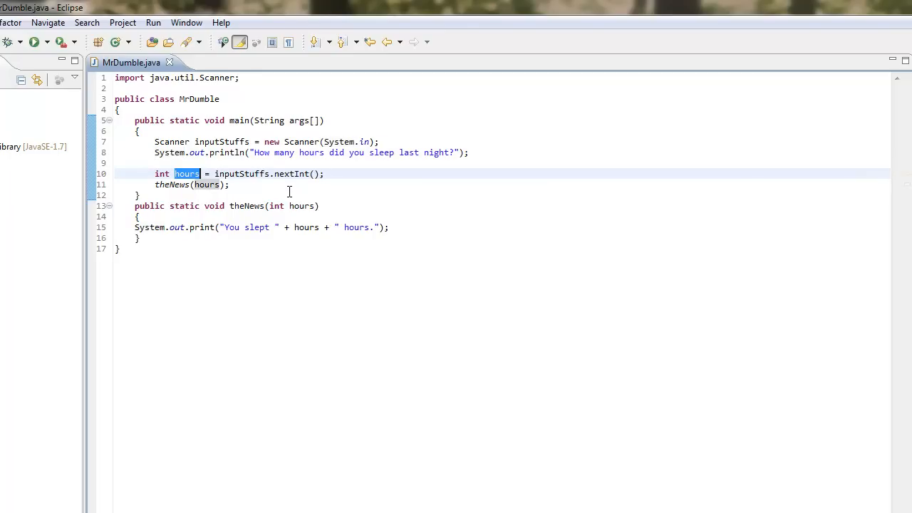
pyautogui.click(215, 173)
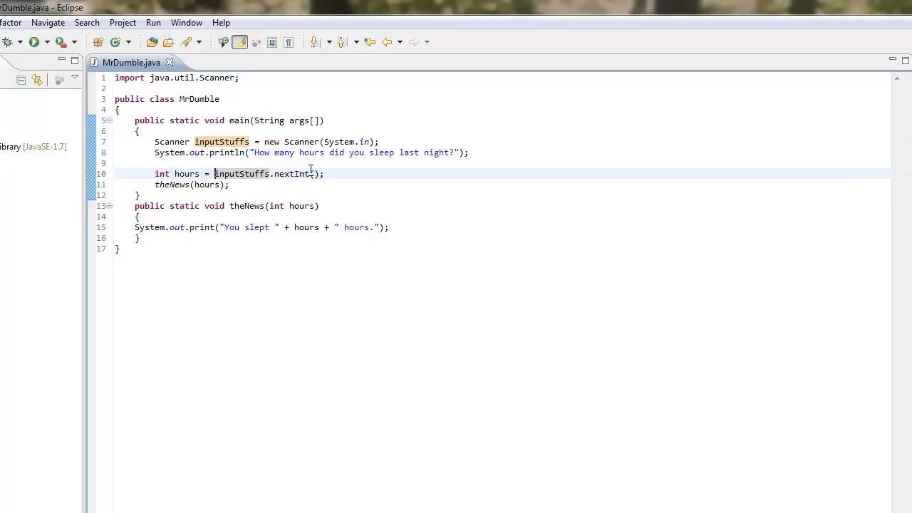
pyautogui.doubleClick(172, 184)
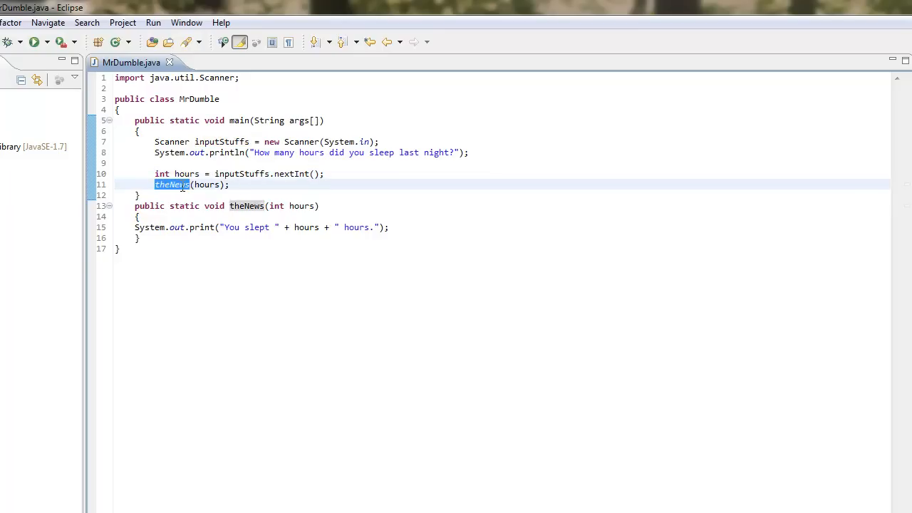
pyautogui.doubleClick(207, 185)
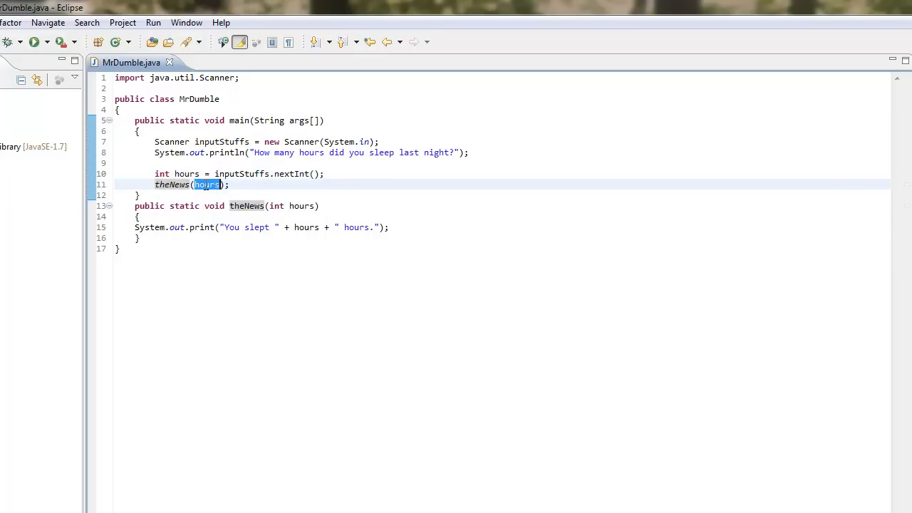
pyautogui.click(207, 185)
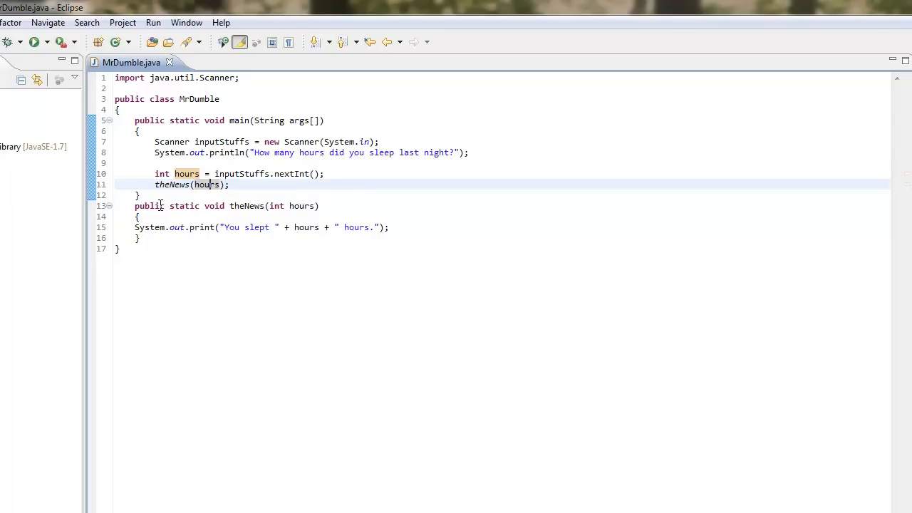
pyautogui.click(269, 206)
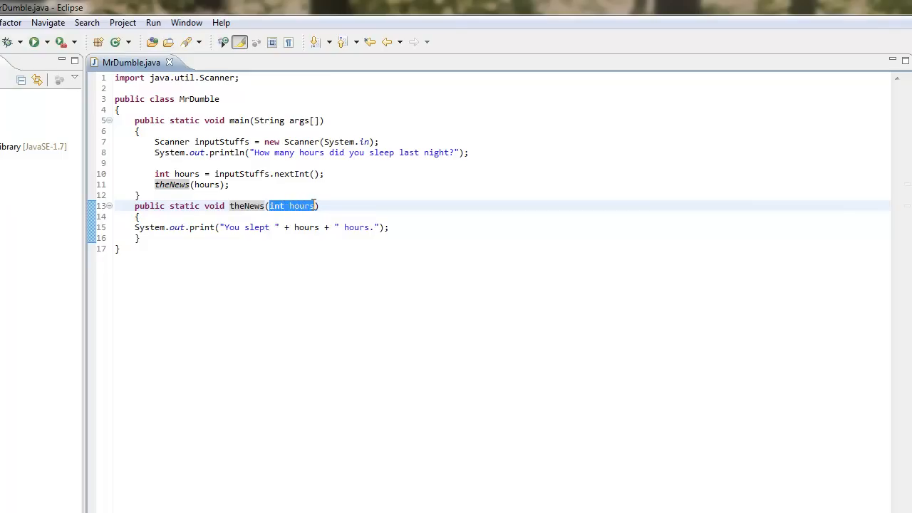
pyautogui.click(277, 206)
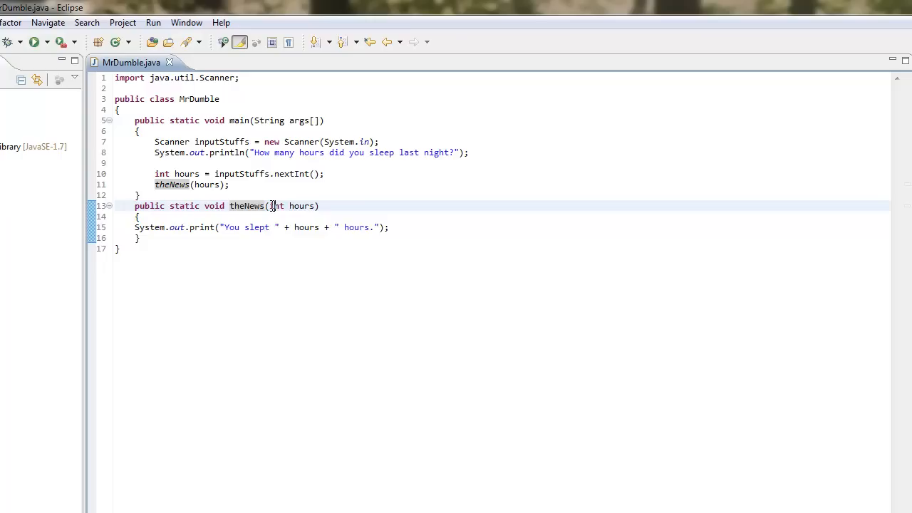
pyautogui.doubleClick(277, 205)
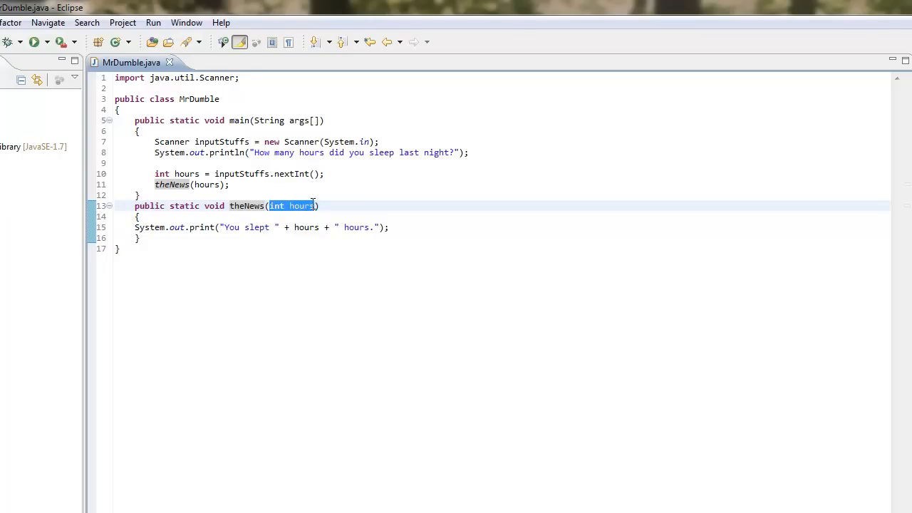
pyautogui.doubleClick(301, 206)
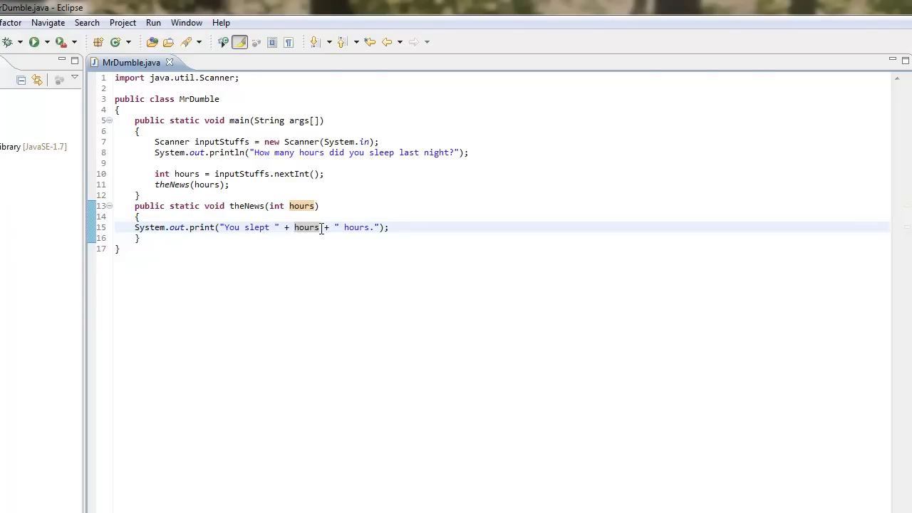
pyautogui.tripleClick(256, 227)
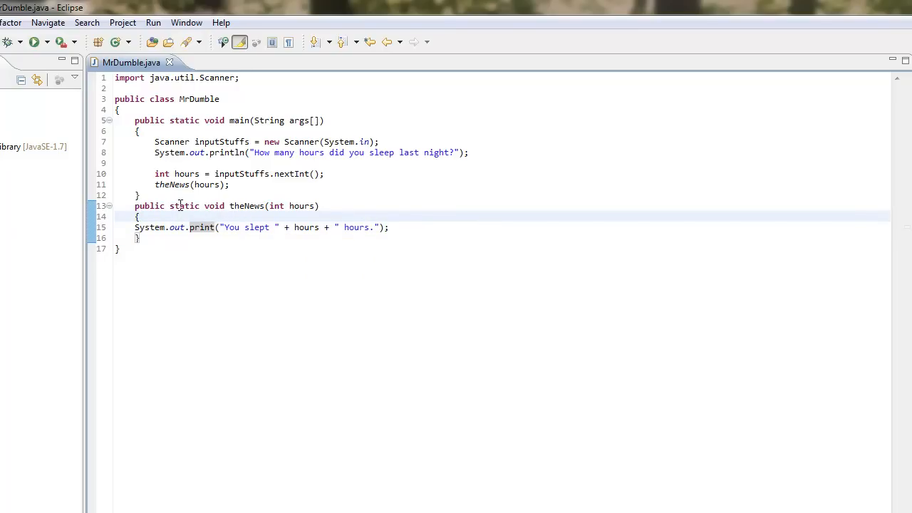
pyautogui.doubleClick(183, 206)
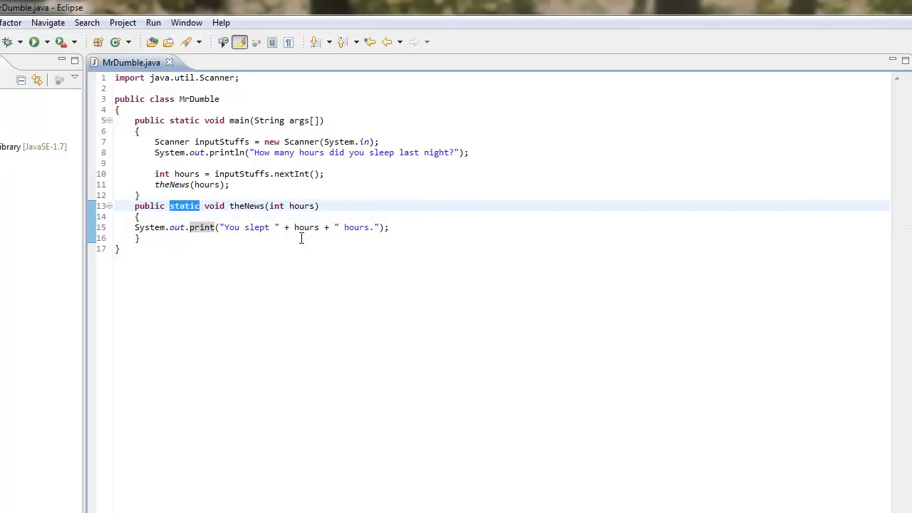
pyautogui.press('Delete')
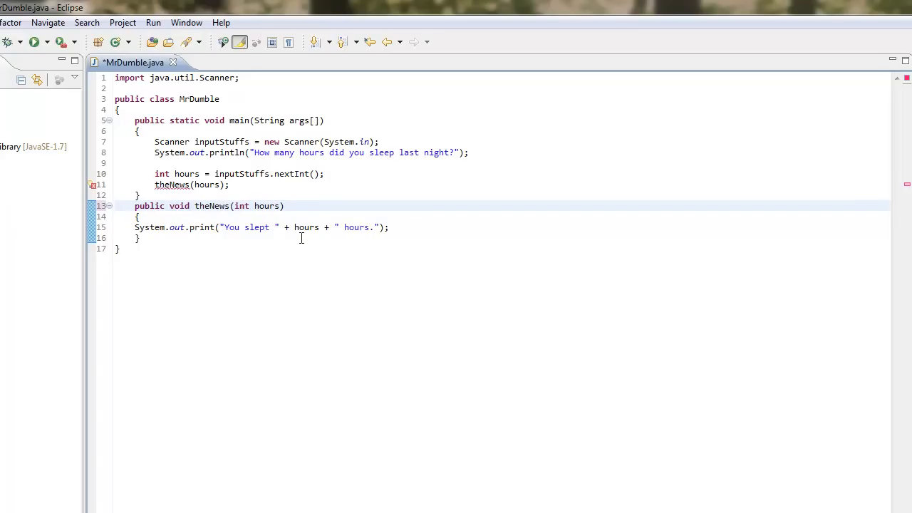
pyautogui.moveTo(93, 184)
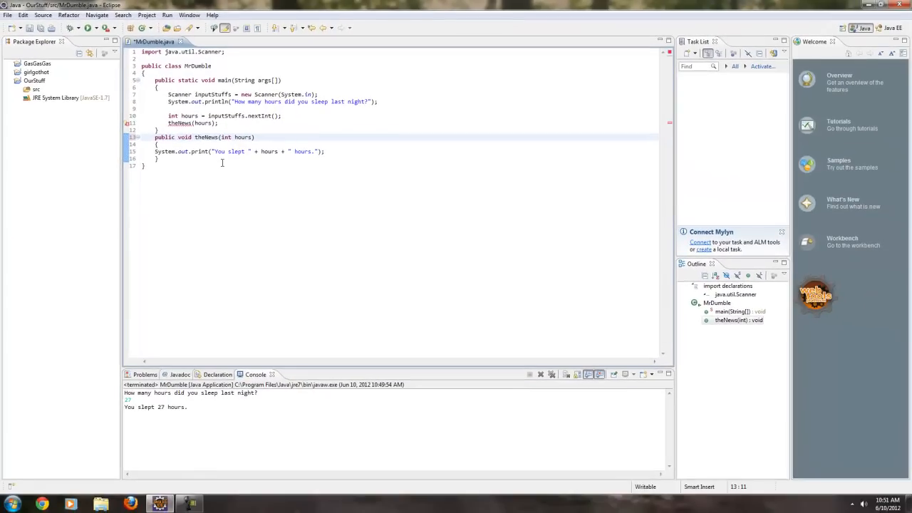
pyautogui.write('static')
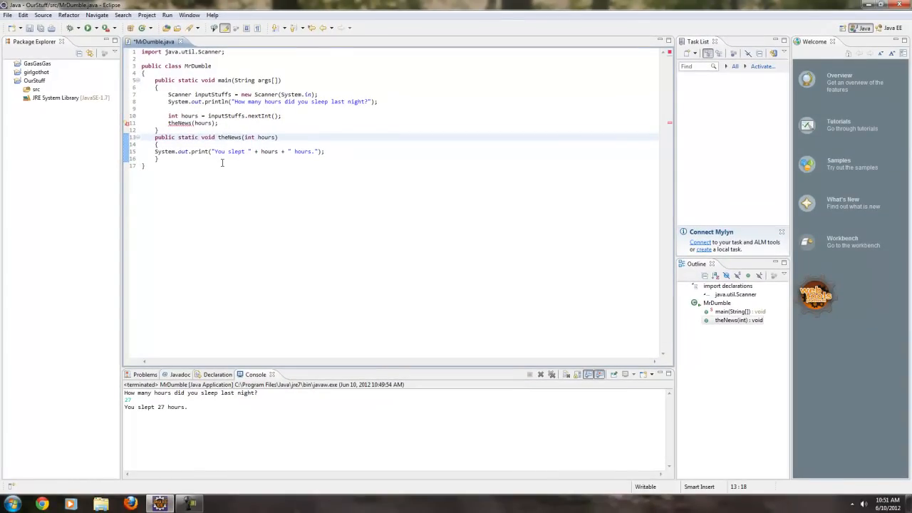